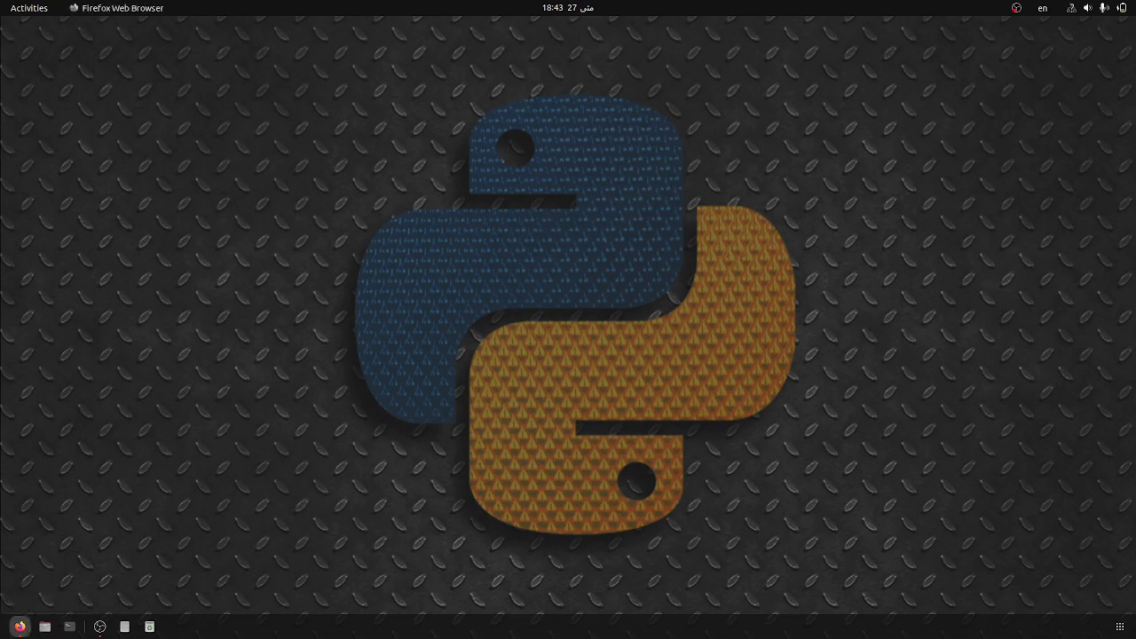
Step: Download the Miniconda3 Linux 64-bit installer from the Miniconda docs page in Firefox
click(118, 7)
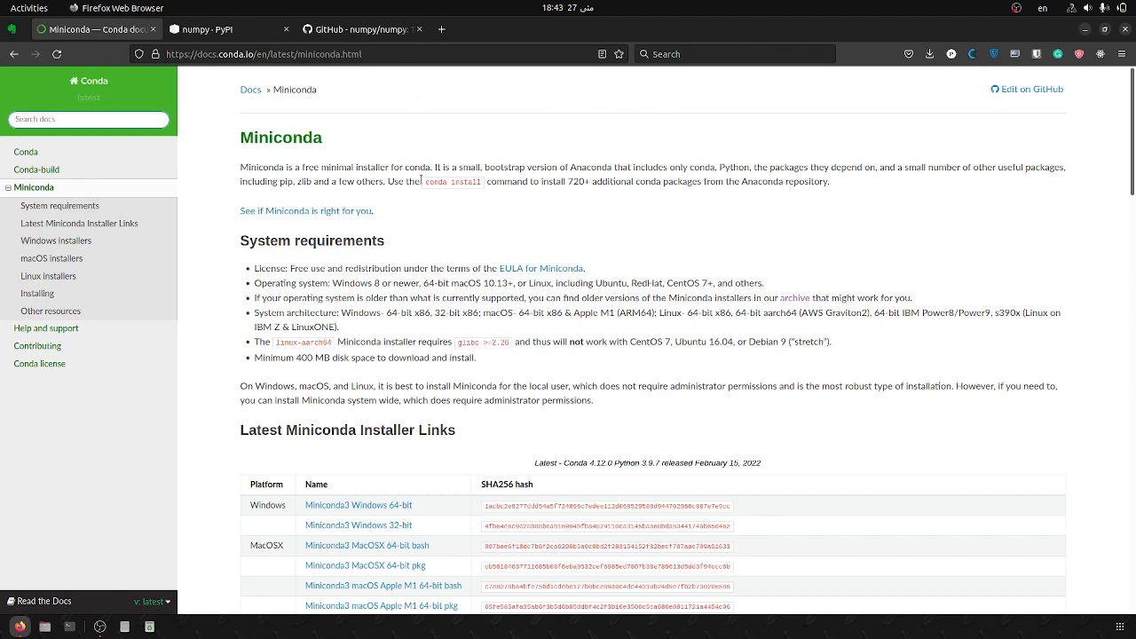
scroll(down, 3)
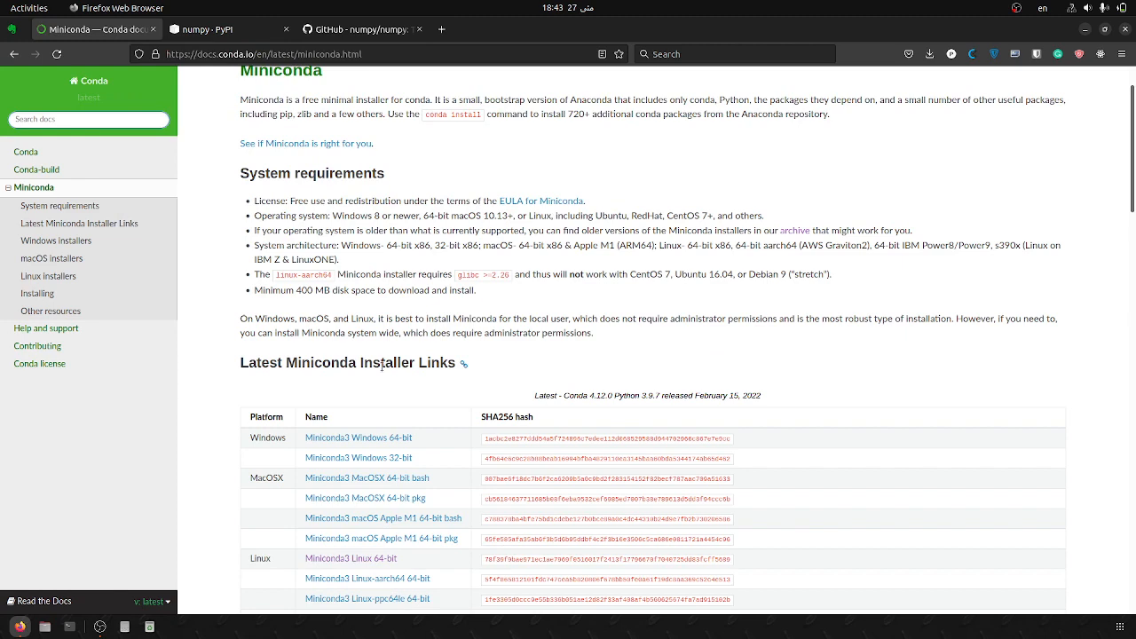
scroll(down, 3)
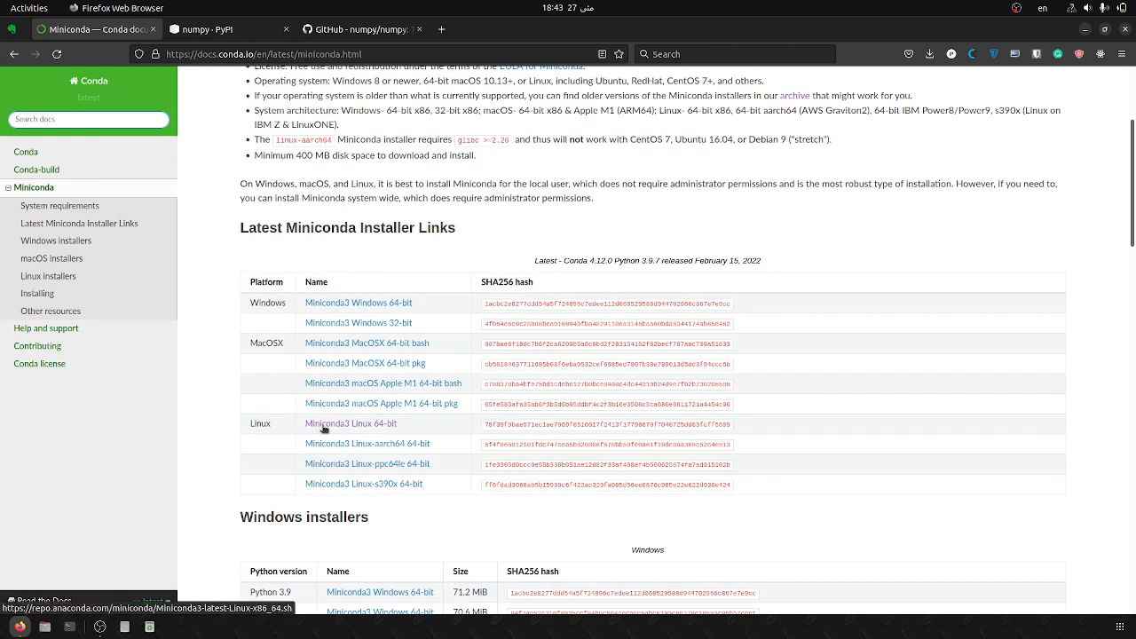
mouse_move(335, 432)
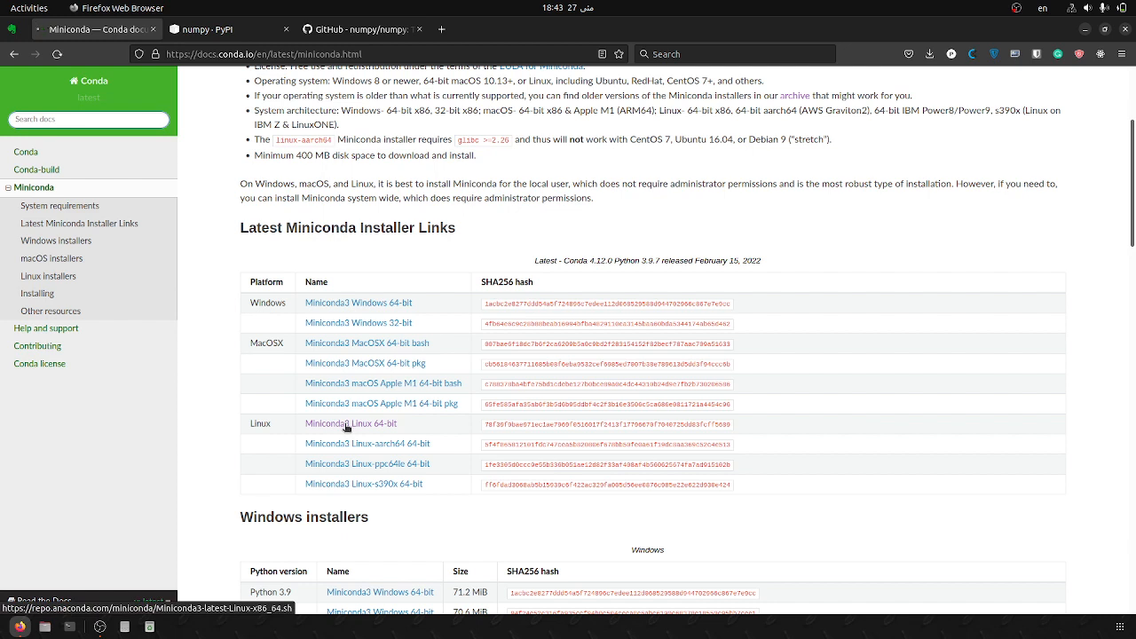
click(348, 423)
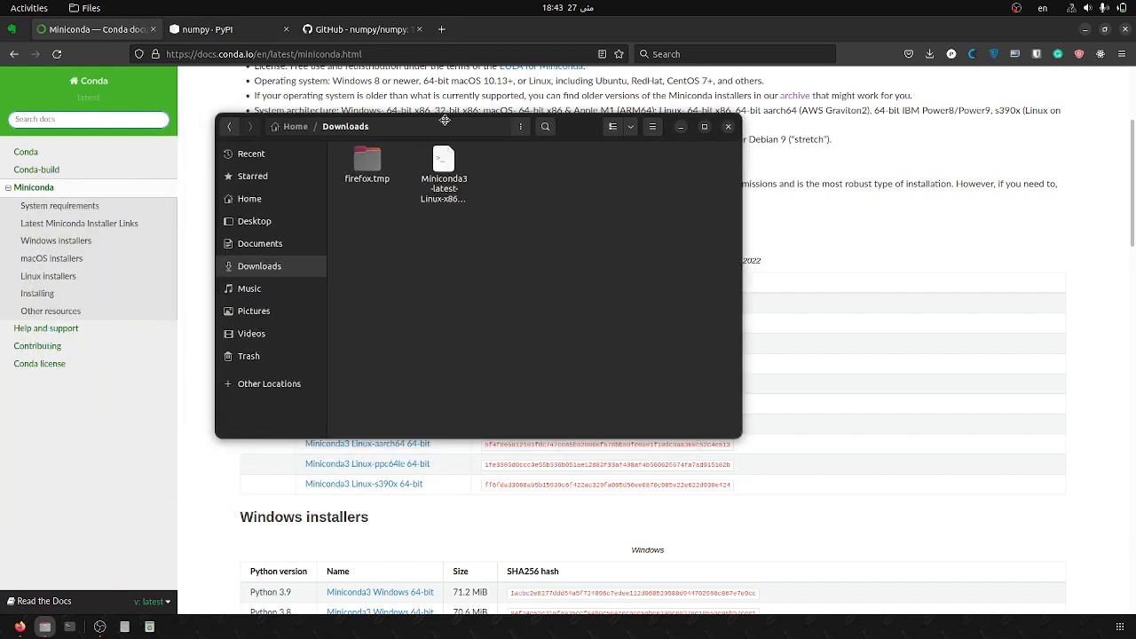
Step: Start a terminal in the Downloads folder that holds the Miniconda installer
click(444, 167)
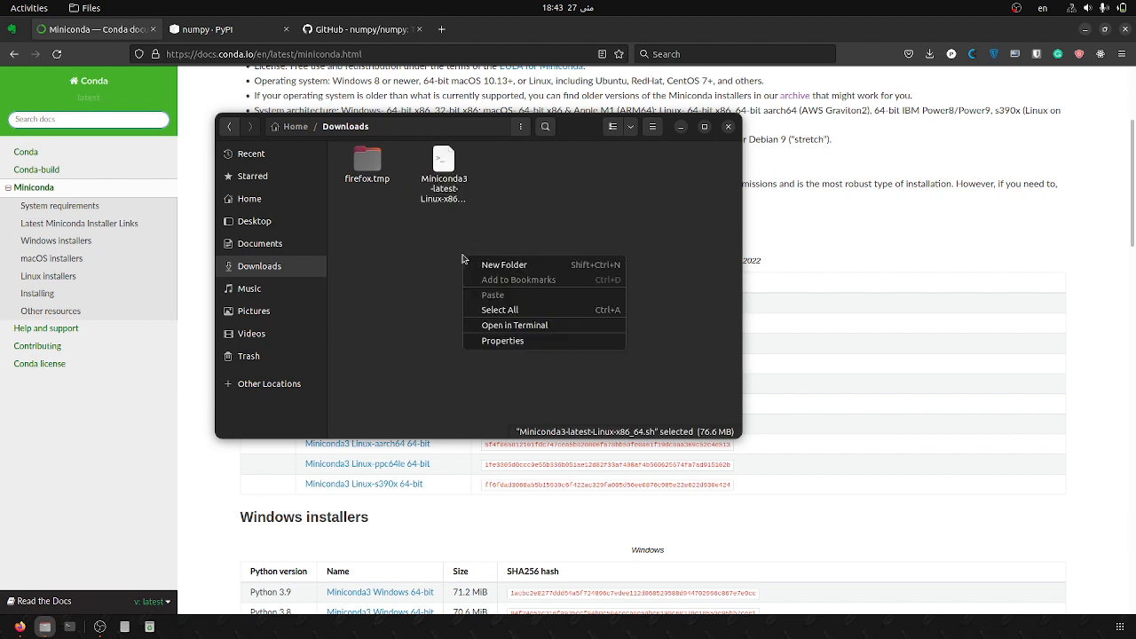
click(515, 325)
text(sh)
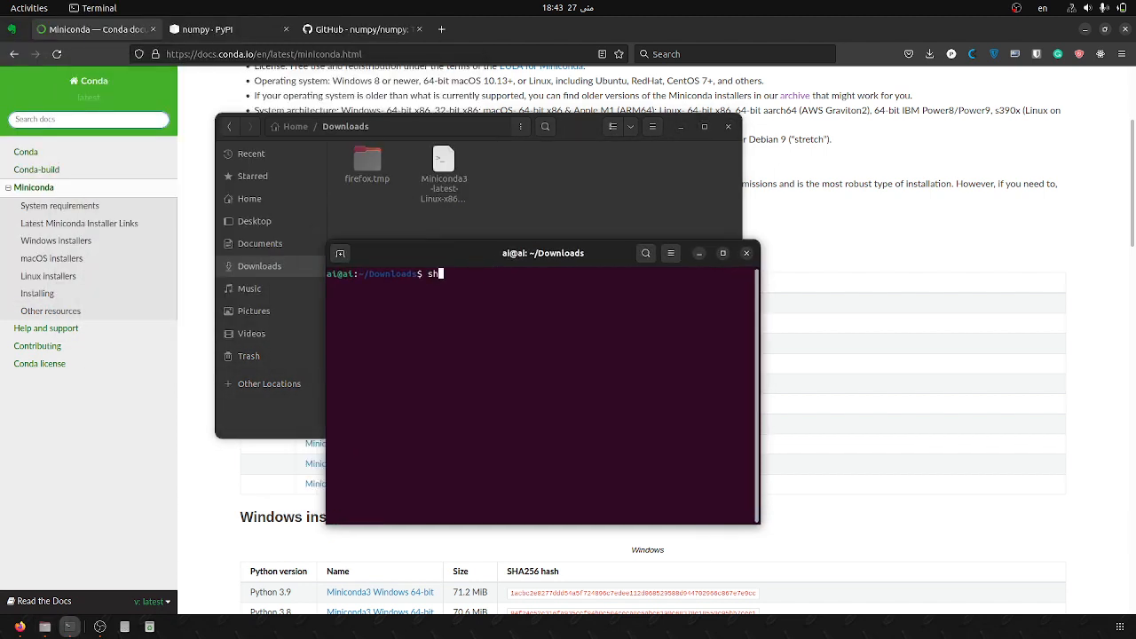
Step: Run ./Miniconda3-latest-Linux-x86_64.sh, accepting the license, install location and conda init
text(./Miniconda3-latest-Linux-x86_64.sh)
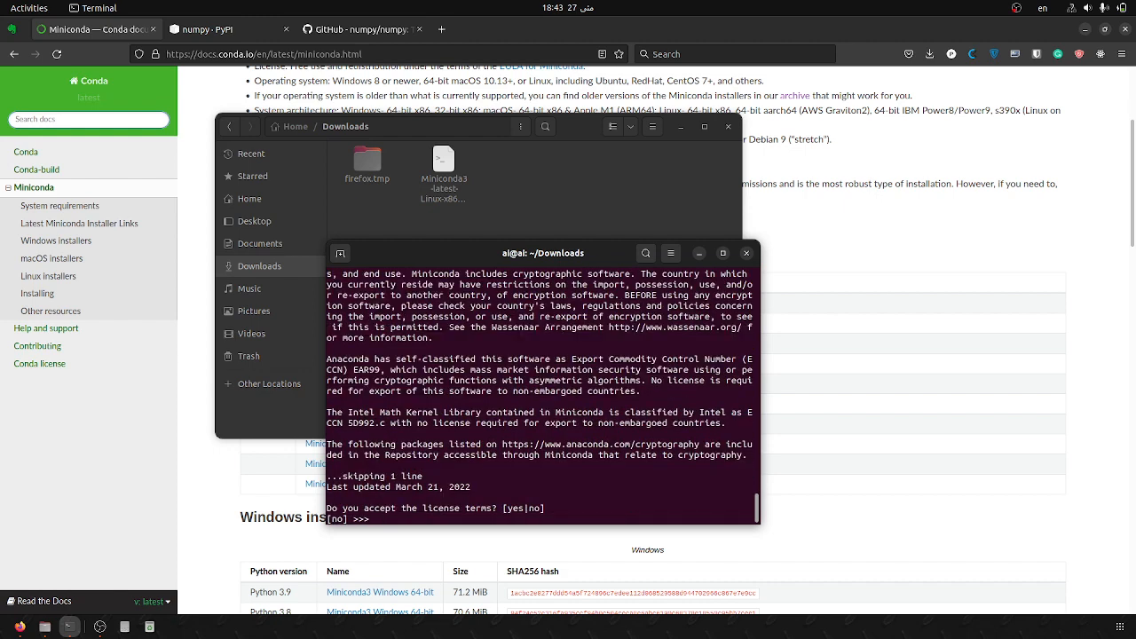
text(y)
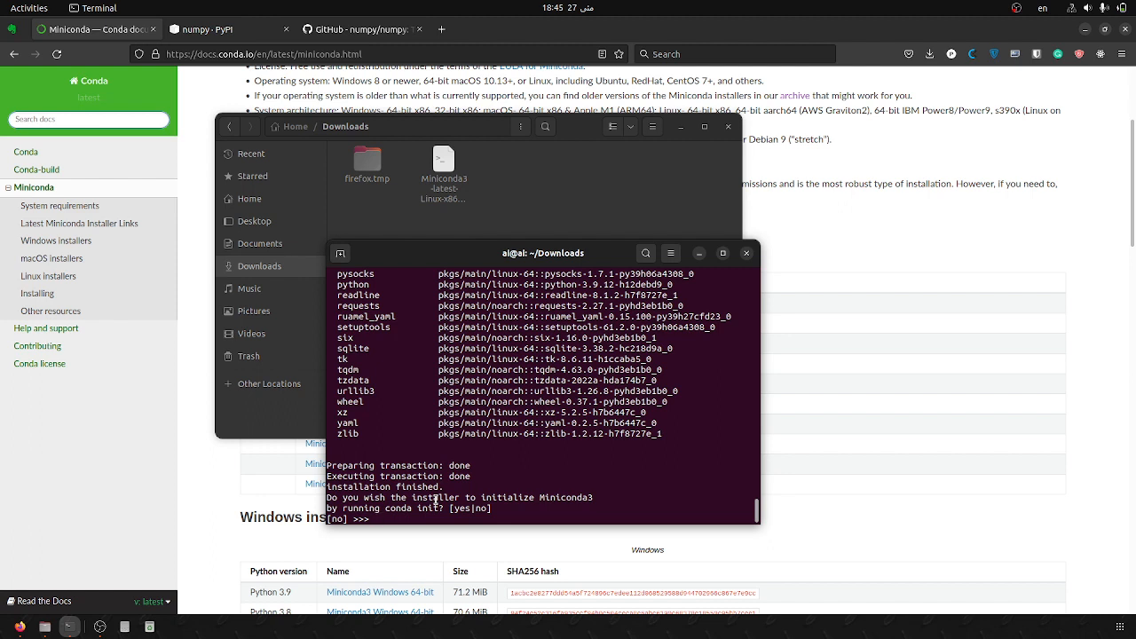
text(y)
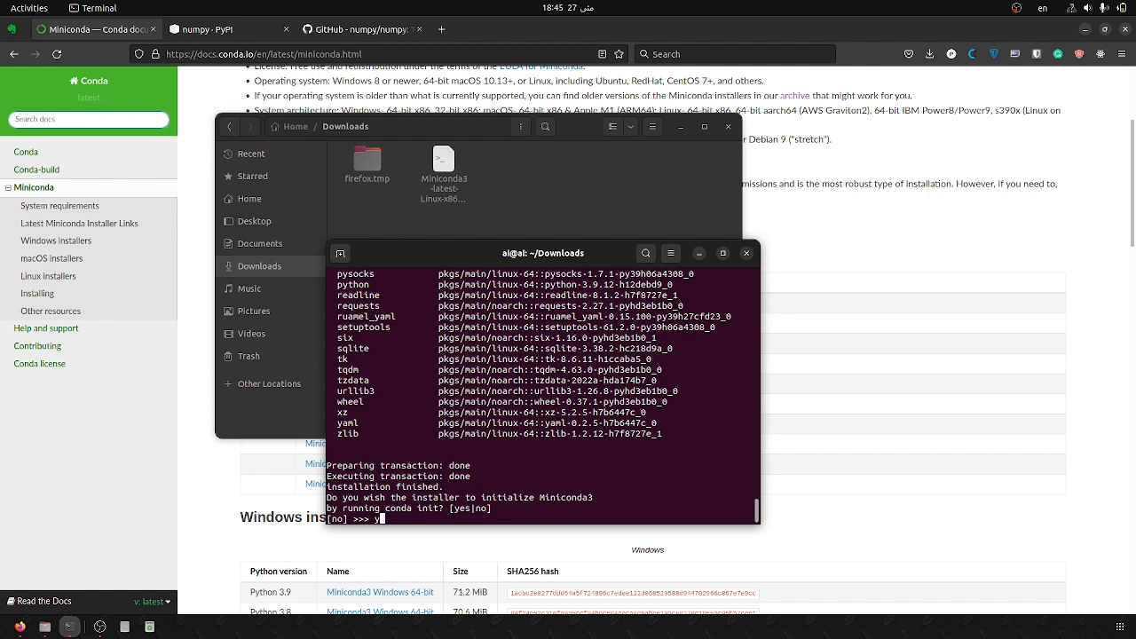
text(yes)
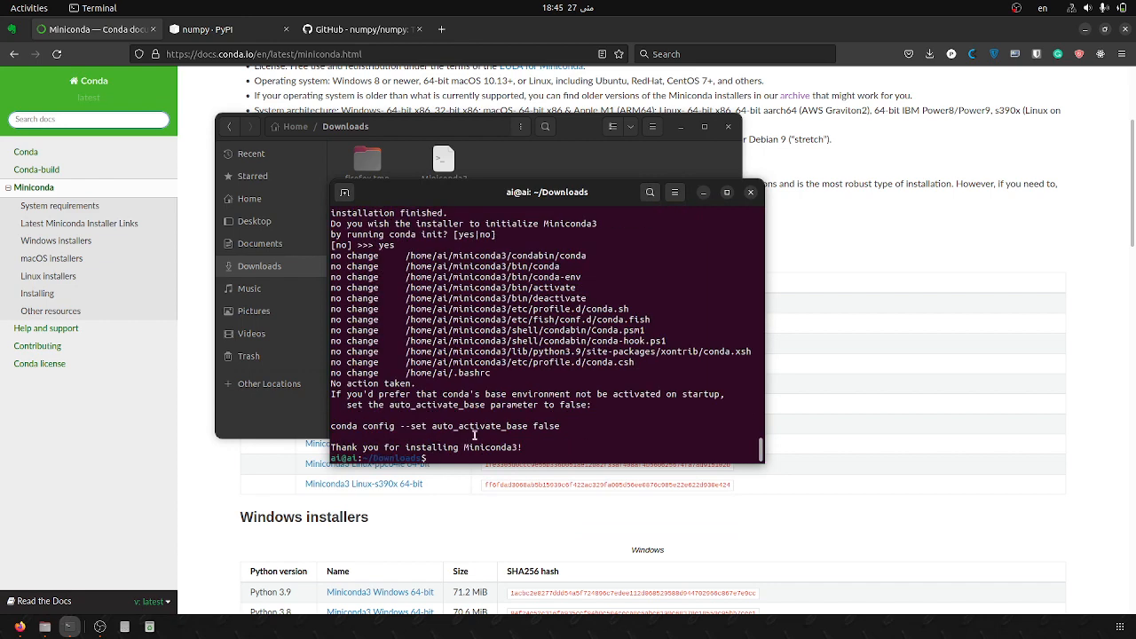
mouse_move(756, 199)
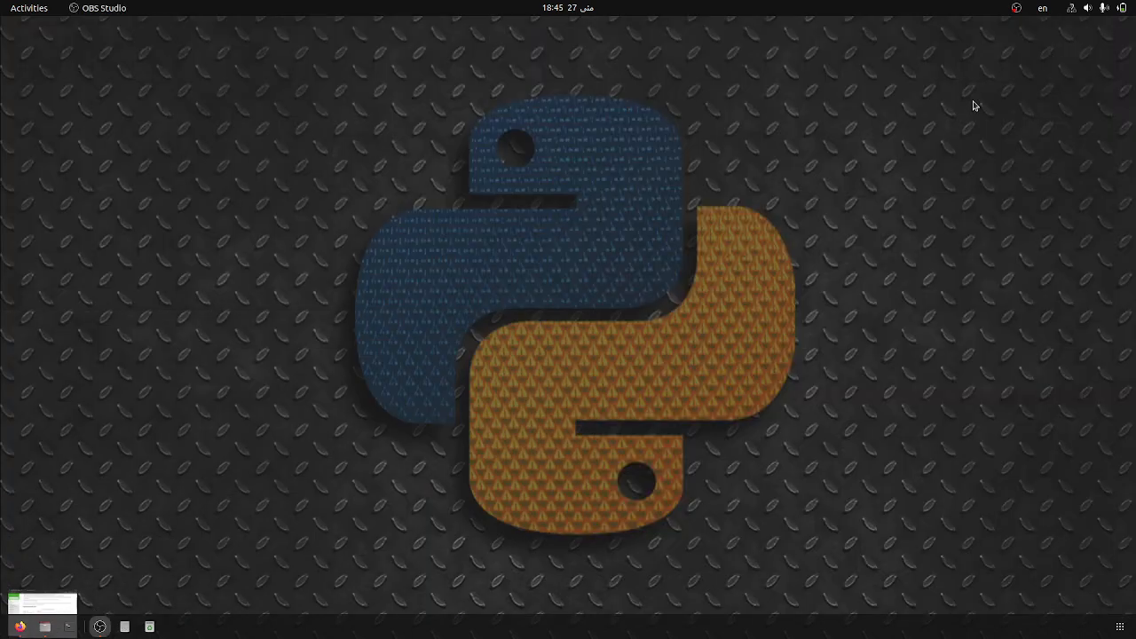
Step: Launch a fresh terminal window so the (base) conda environment is active
click(69, 625)
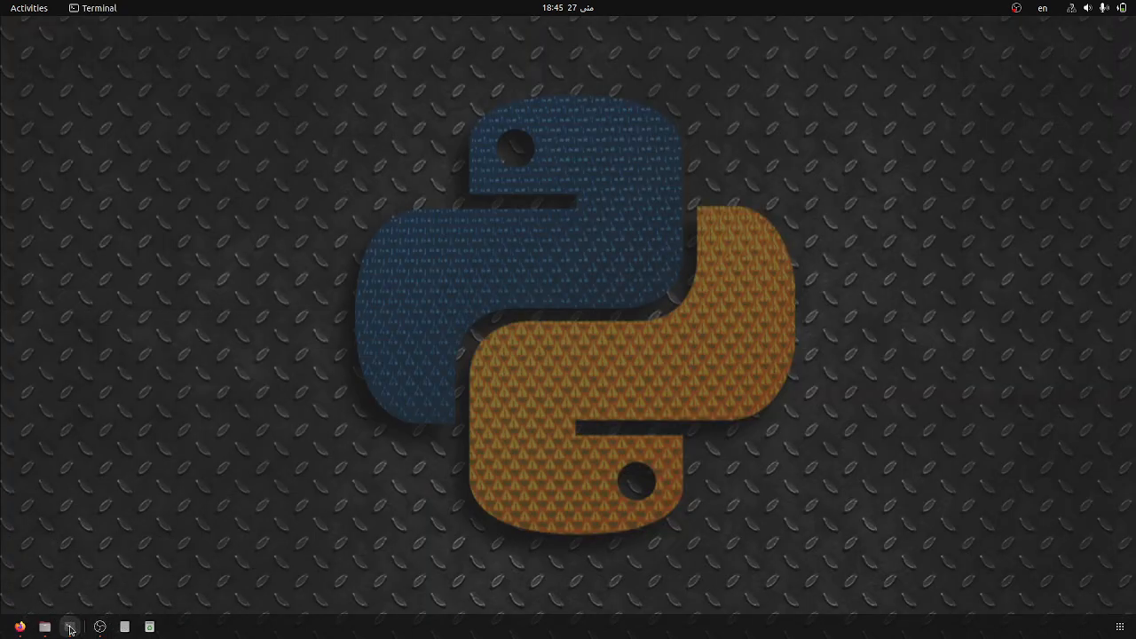
click(69, 624)
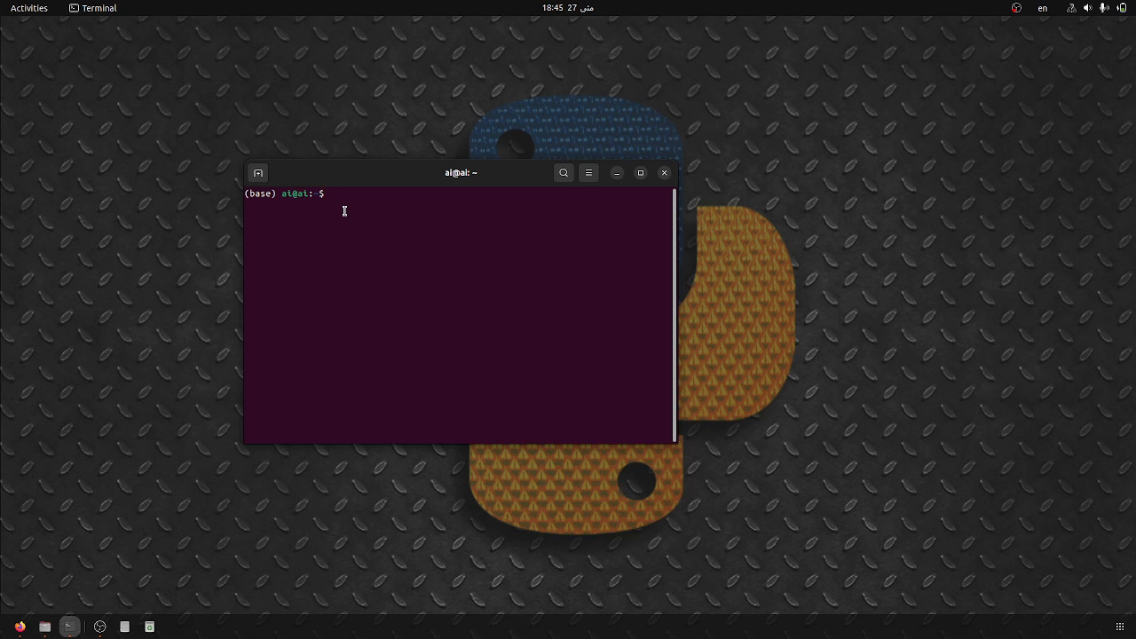
Step: List conda environments, showing only base under miniconda3
text(conda)
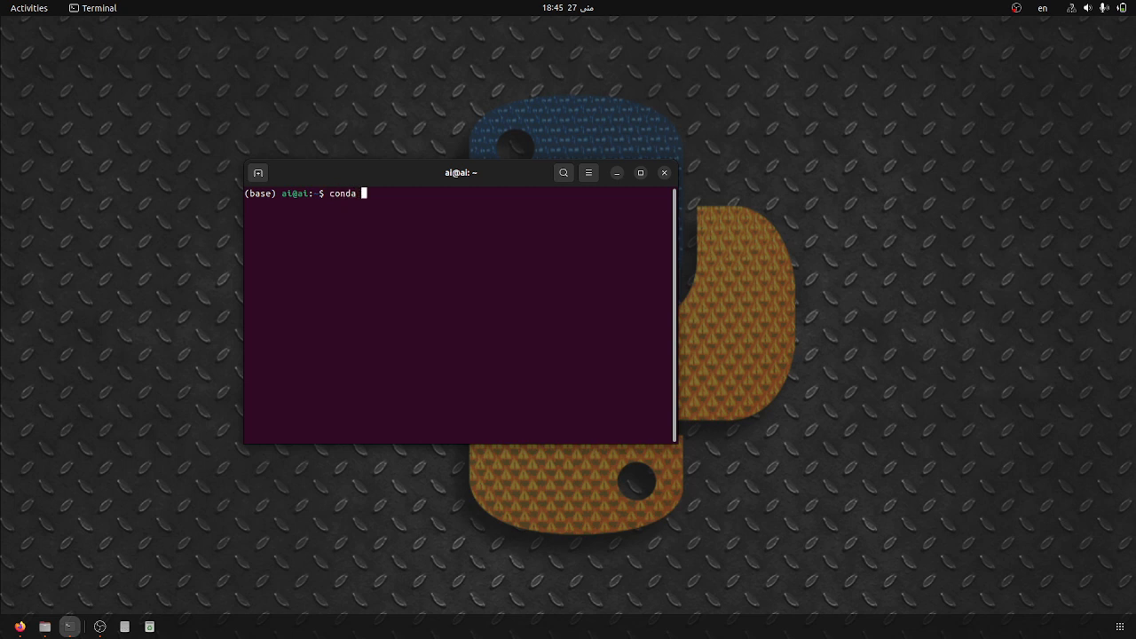
text(env list)
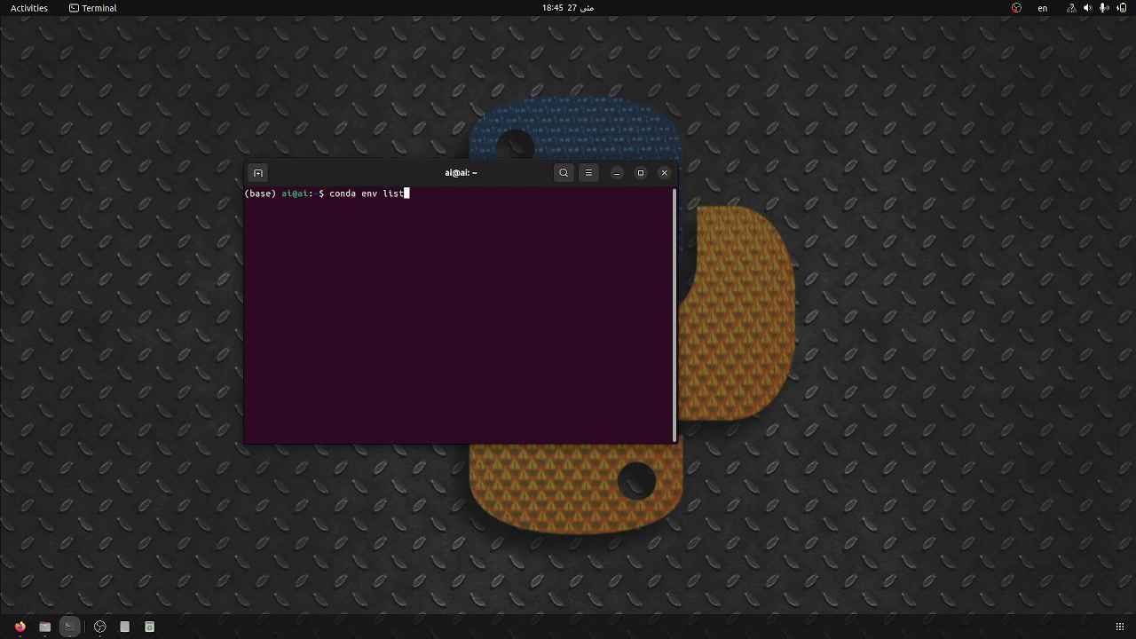
key(Return)
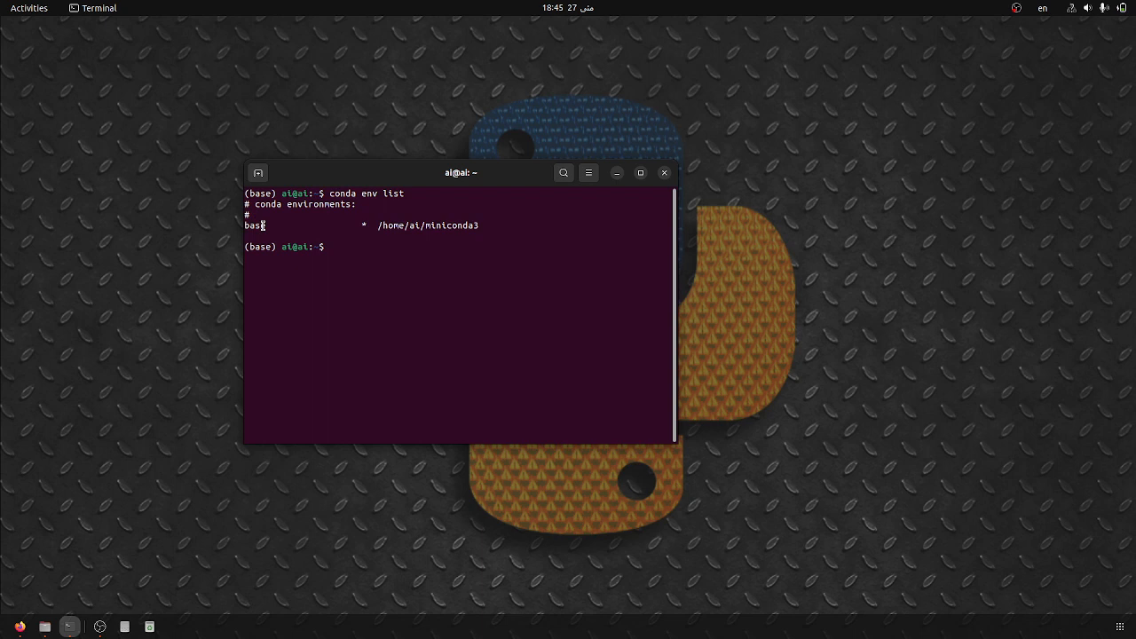
mouse_move(344, 236)
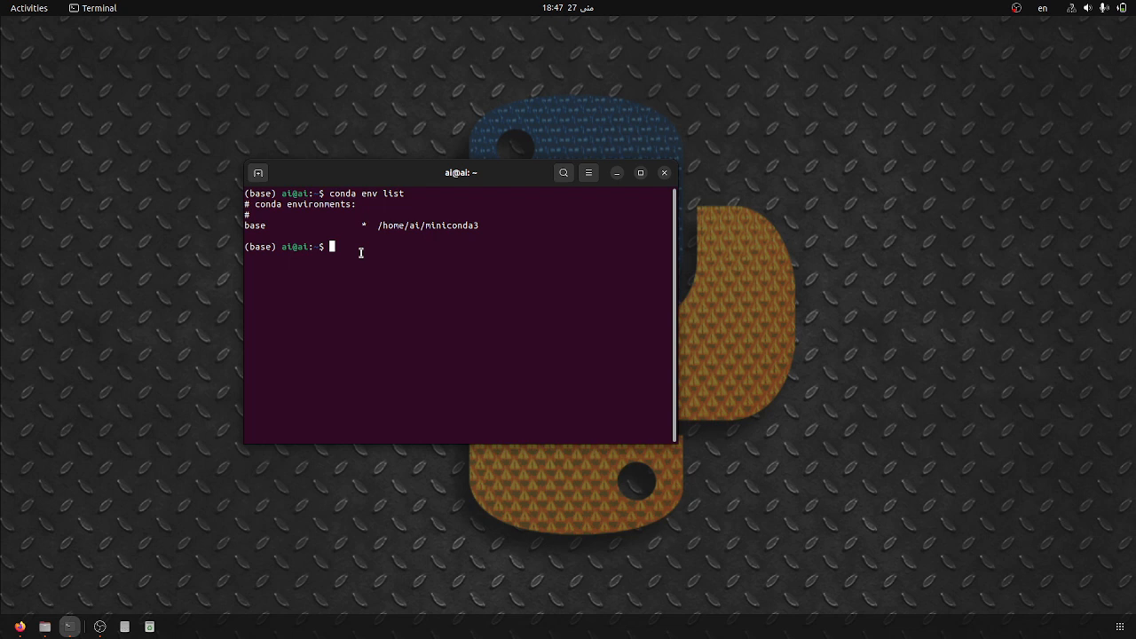
Step: Run conda create -n intro_py python=3.10 numpy=1.22 to build a new environment
text(conda)
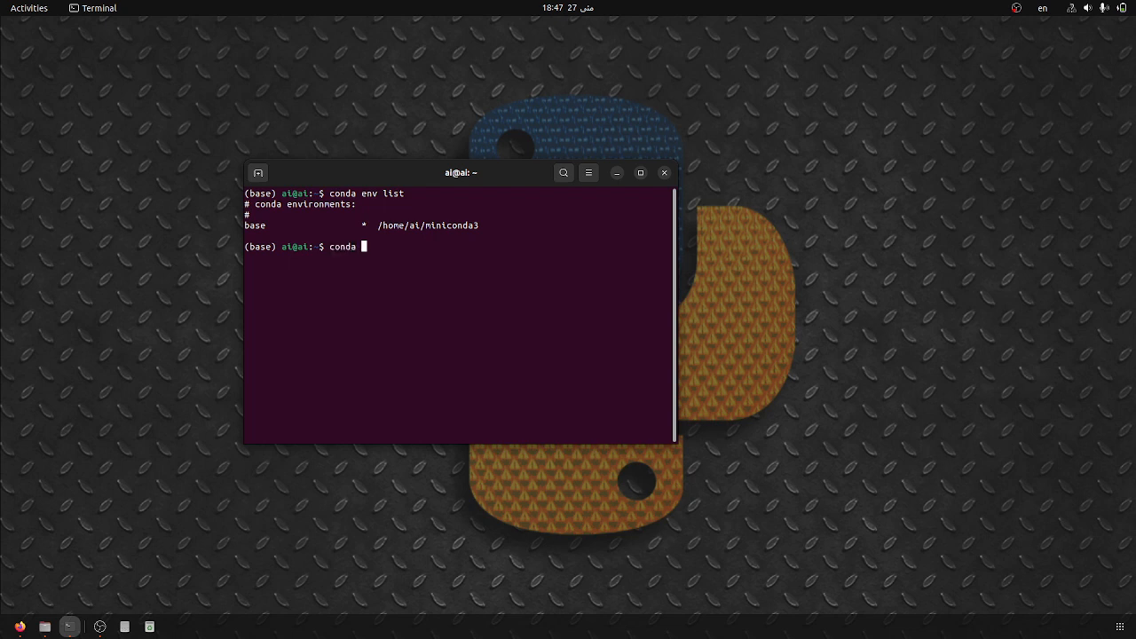
text(create)
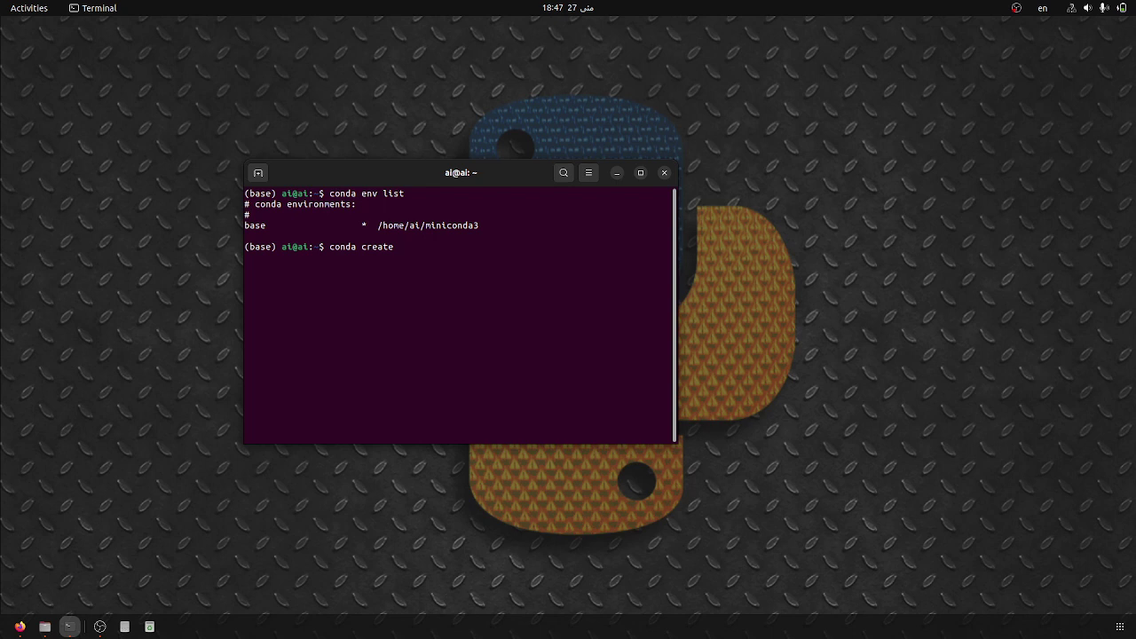
text(-n)
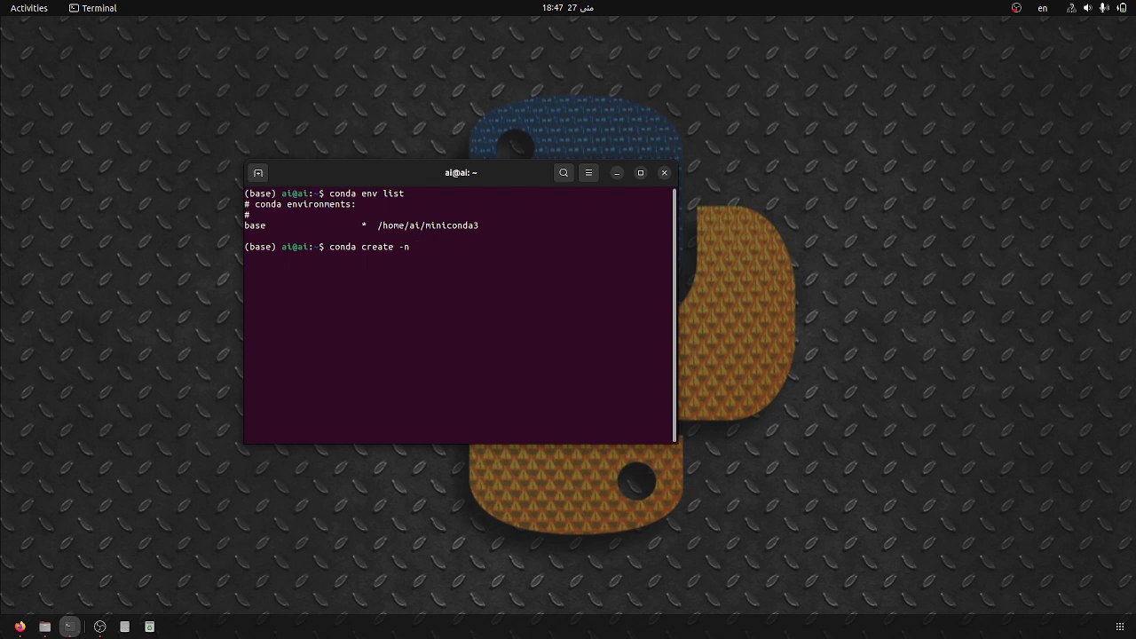
text(intro_)
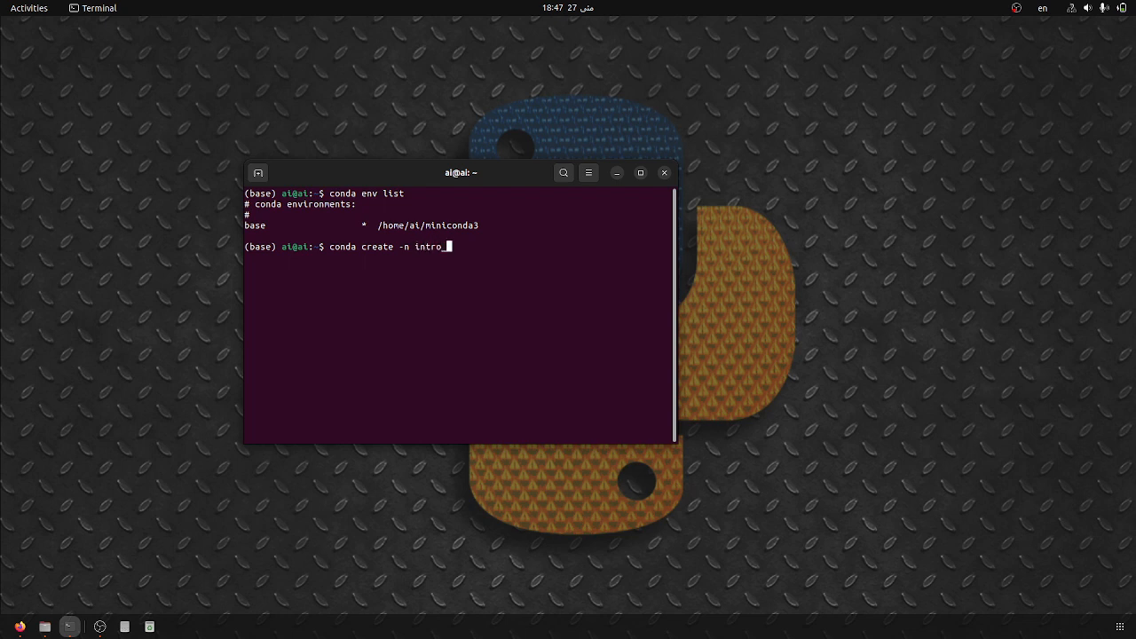
text(py)
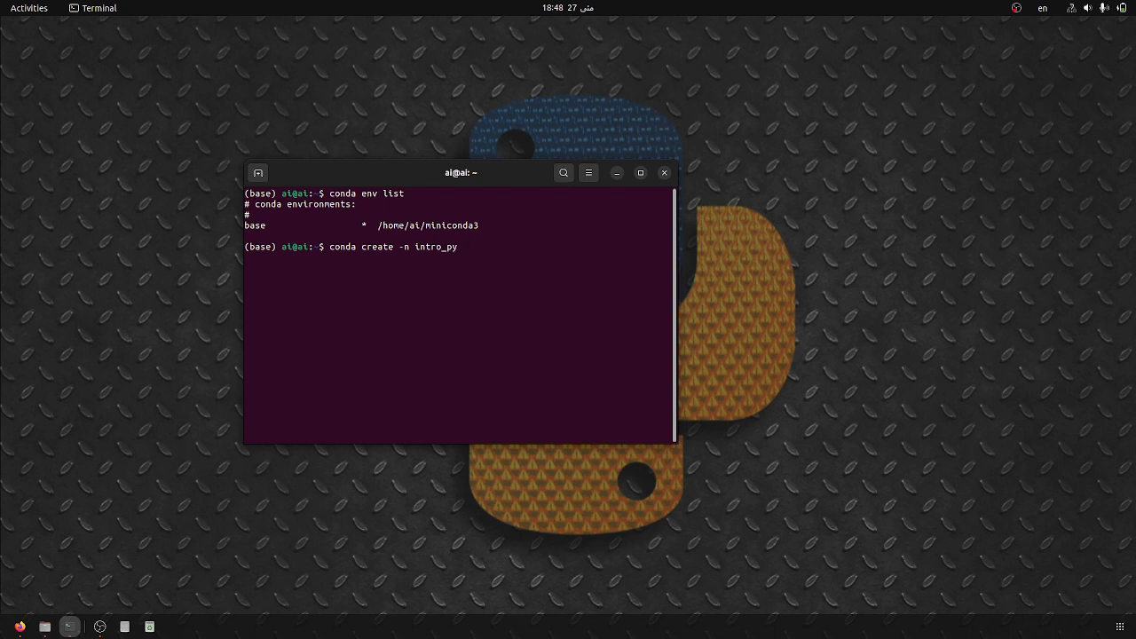
text(python)
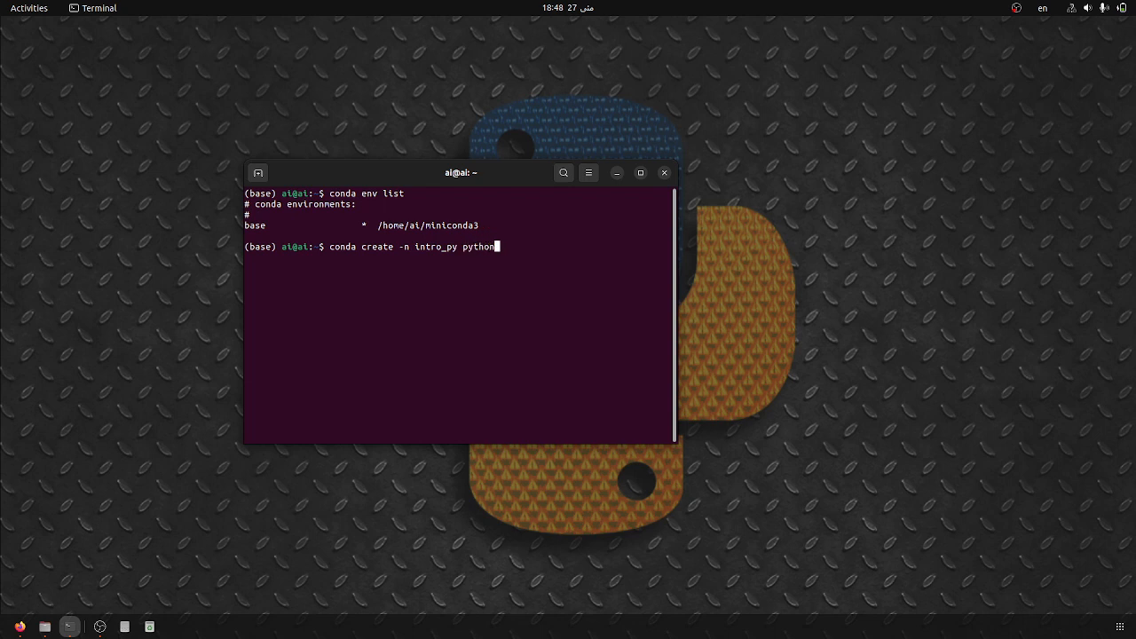
text(=3.)
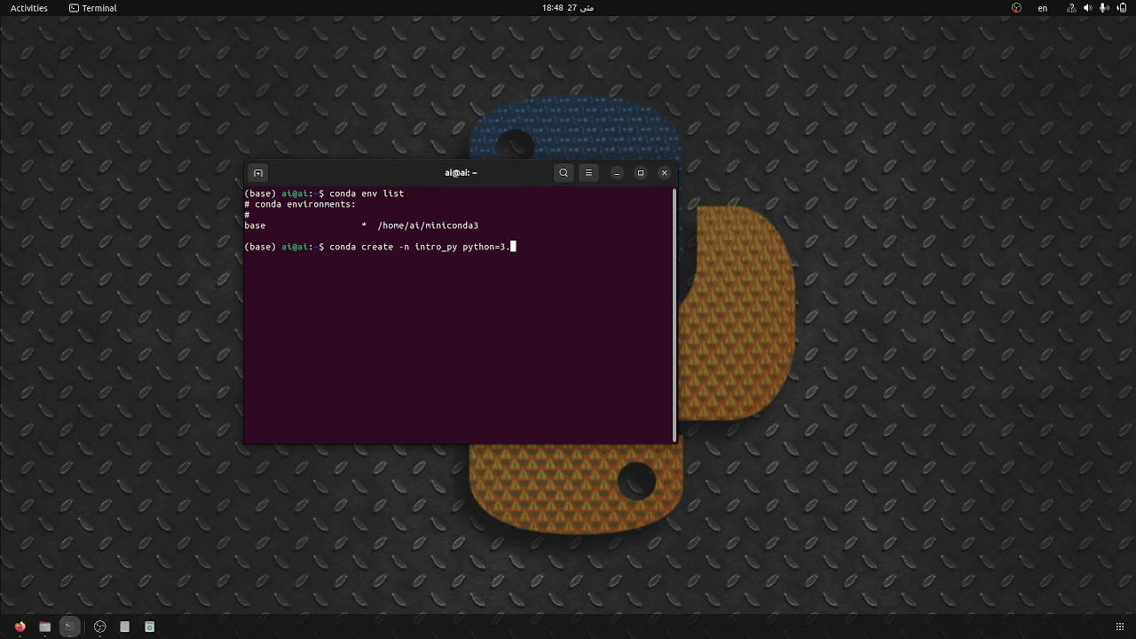
text(10)
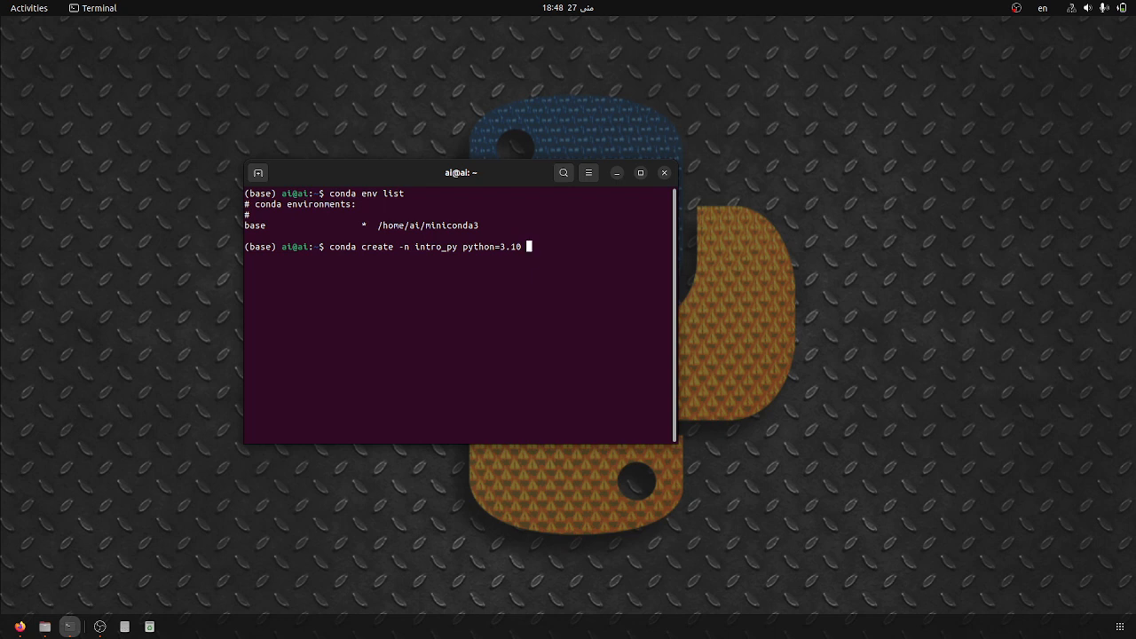
text(numpy matplotlib)
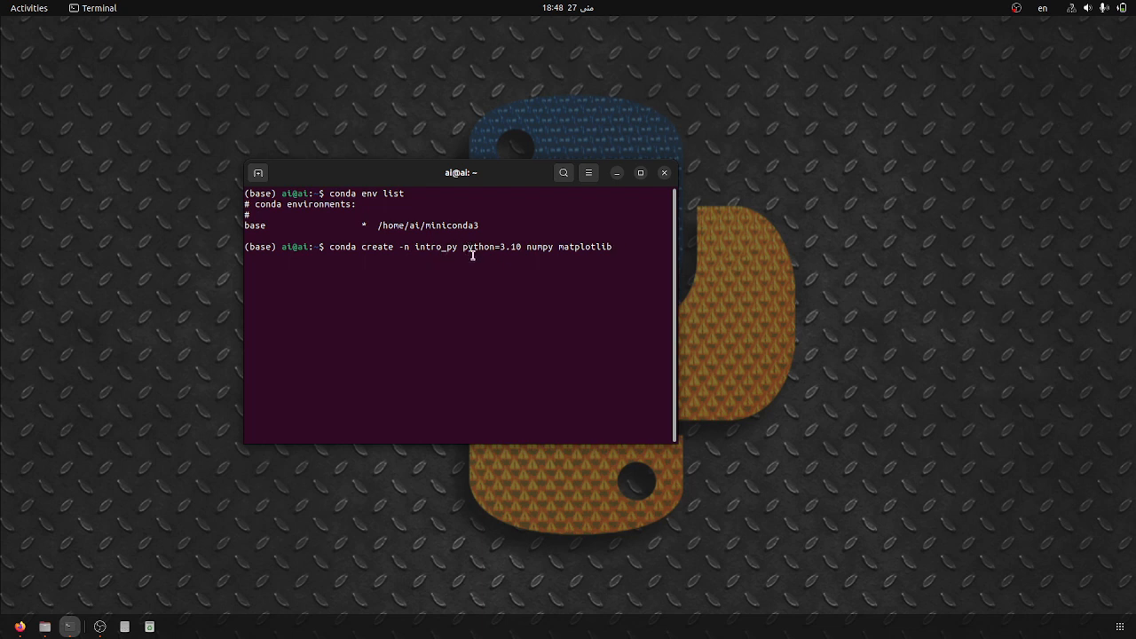
key(BackSpace)
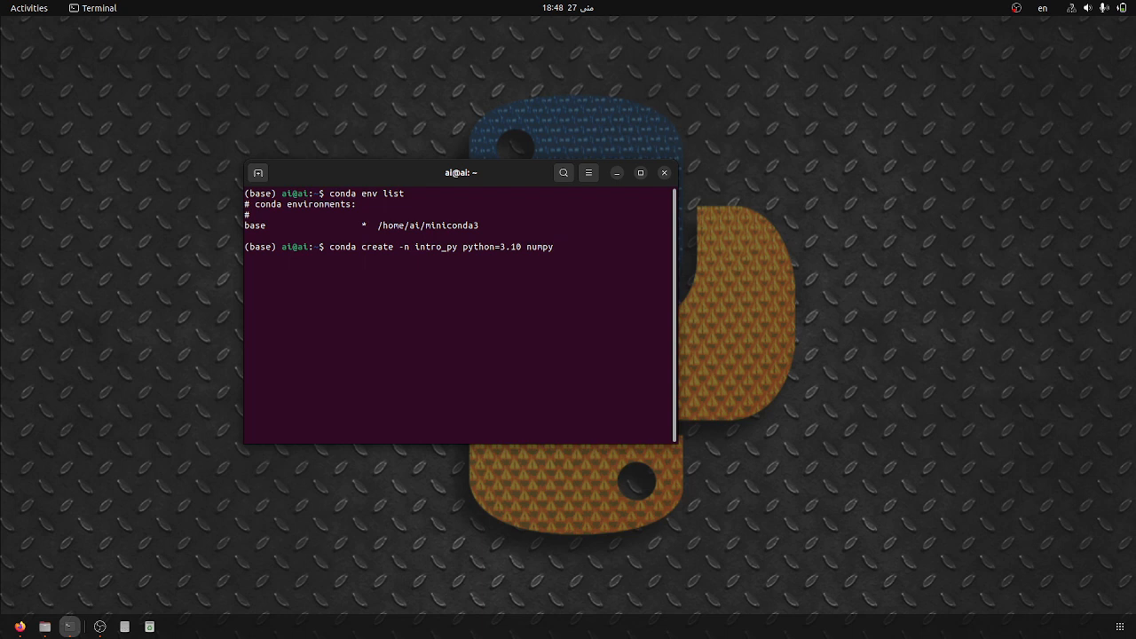
text(==)
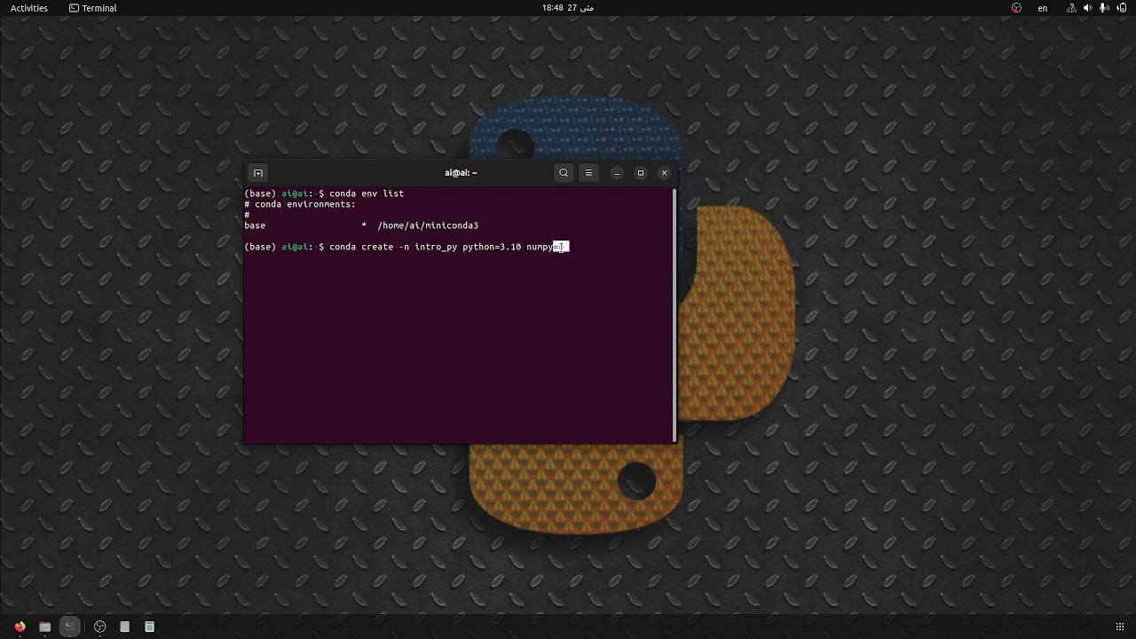
text(==)
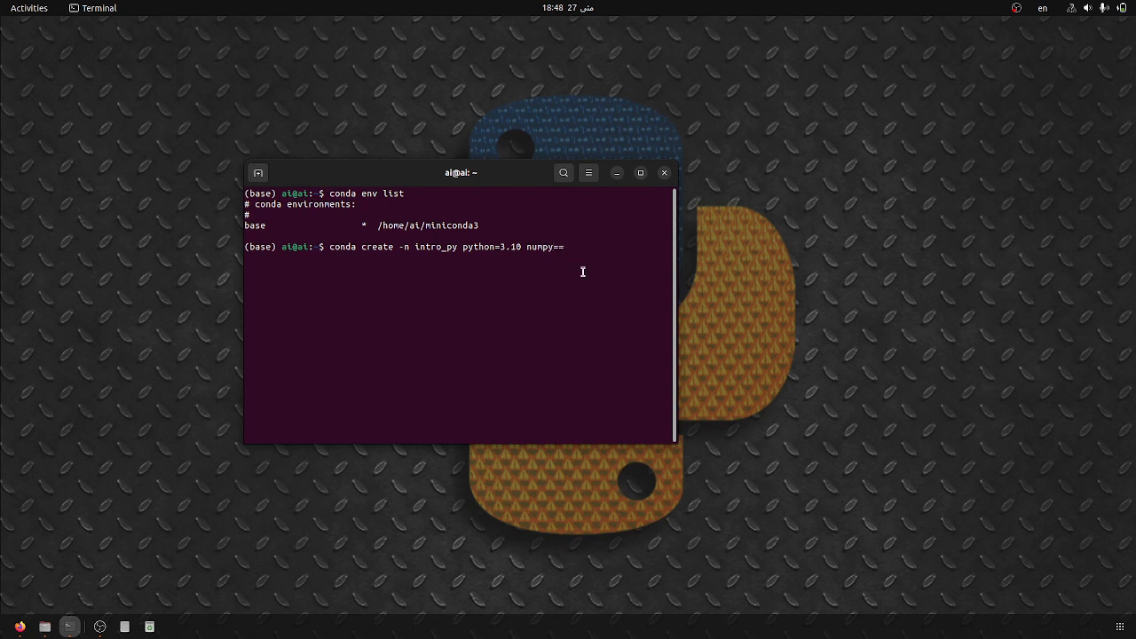
text(1)
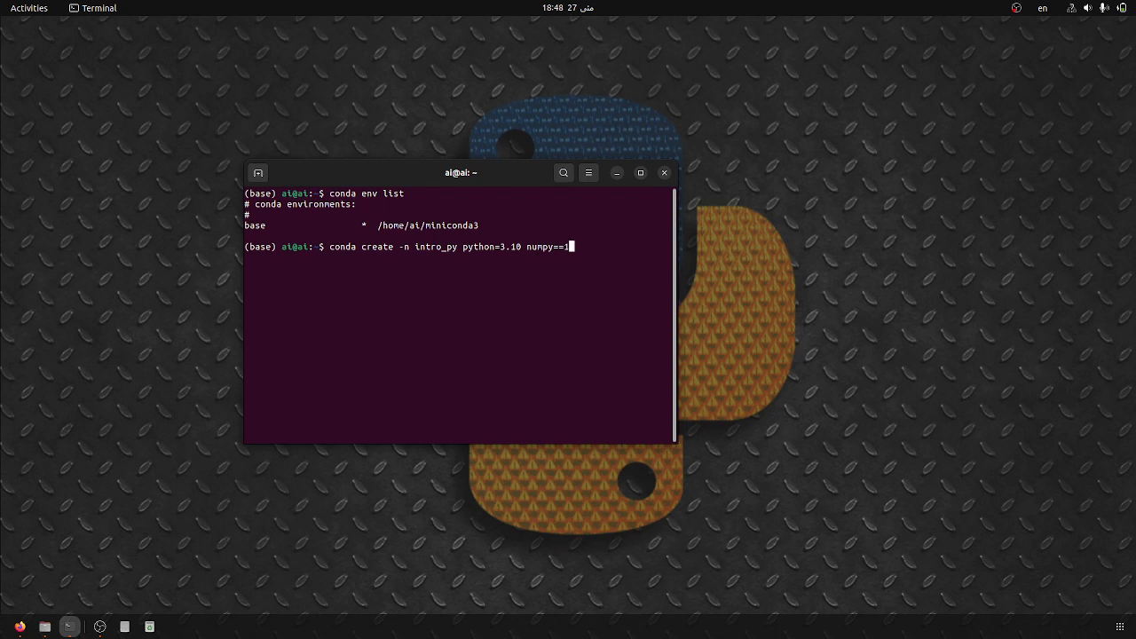
text(.22)
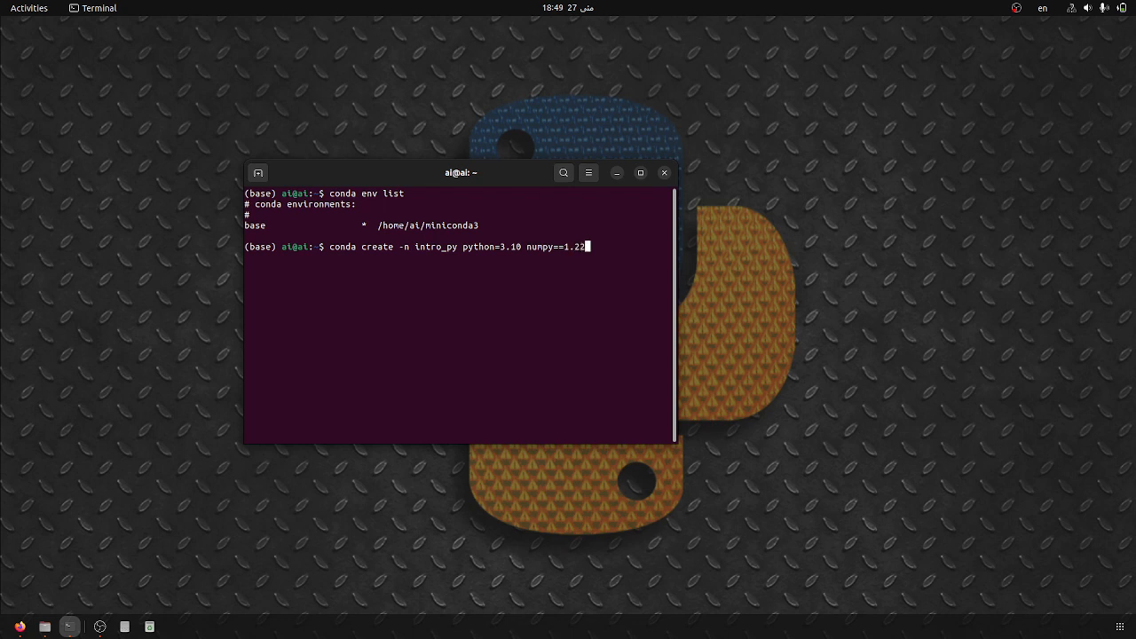
key(BackSpace)
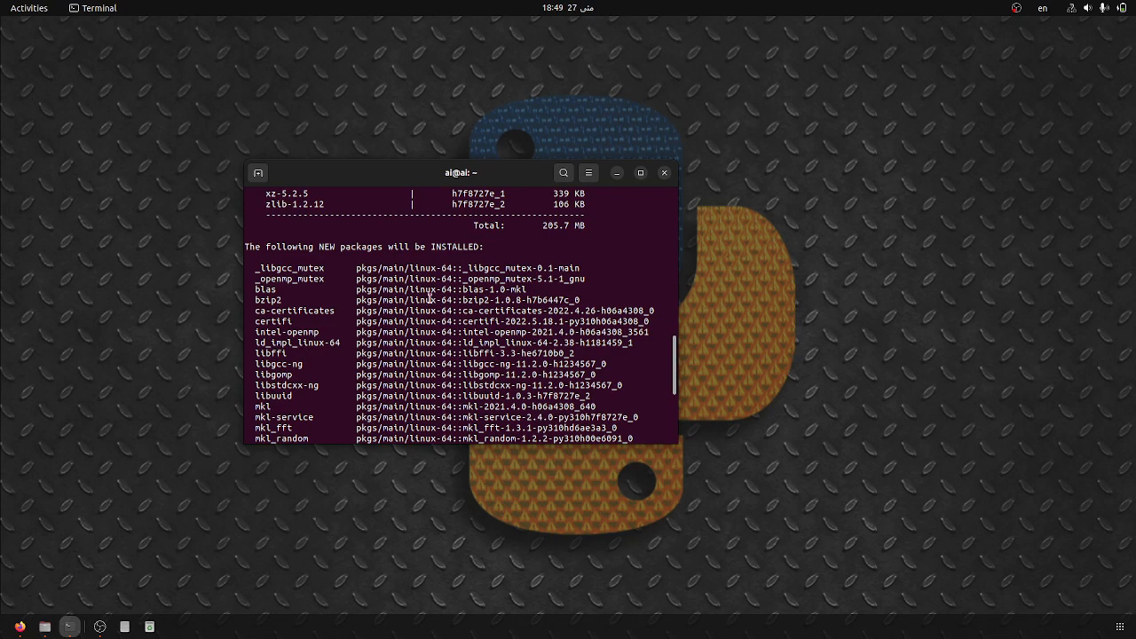
mouse_move(301, 291)
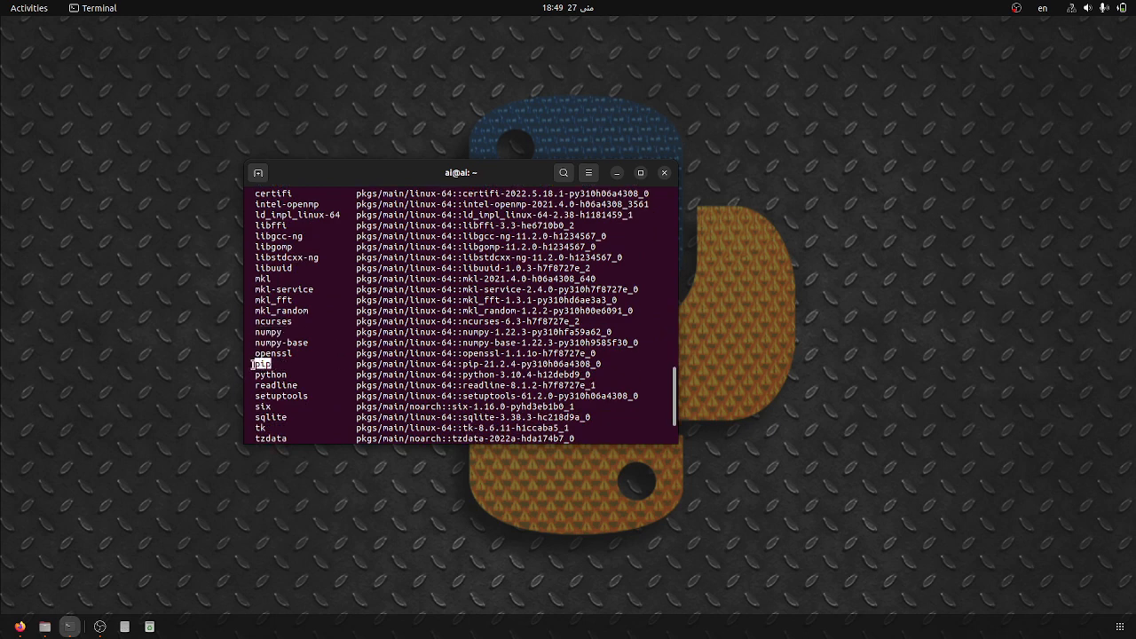
Step: Review the package plan under miniconda3/envs and confirm installation with y
scroll(down, 3)
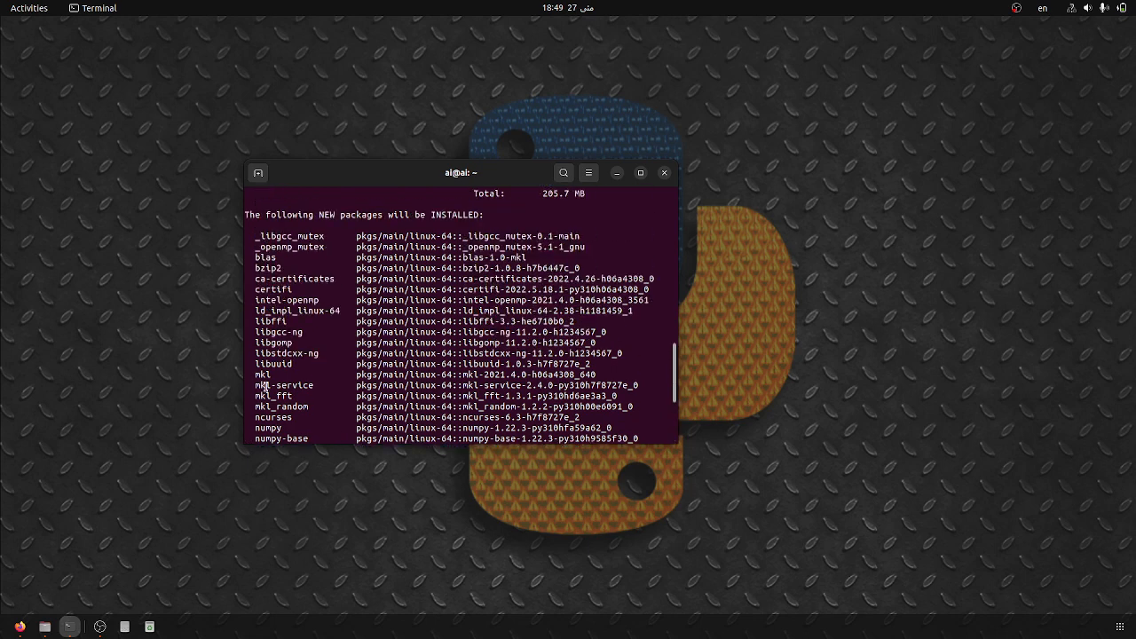
scroll(down, 3)
text(y)
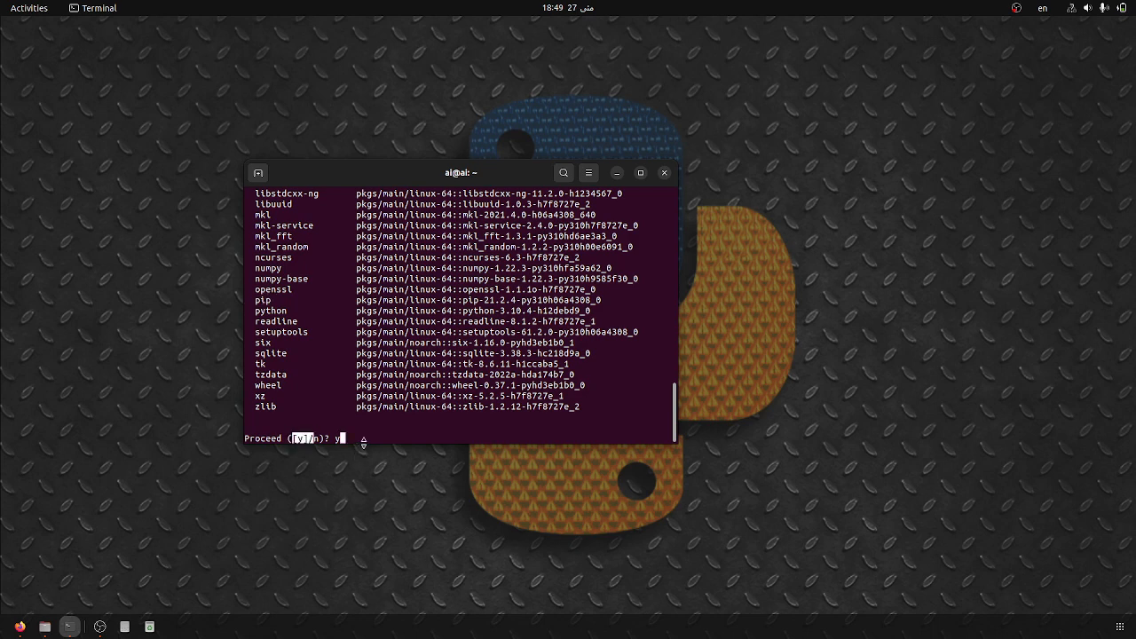
key(Return)
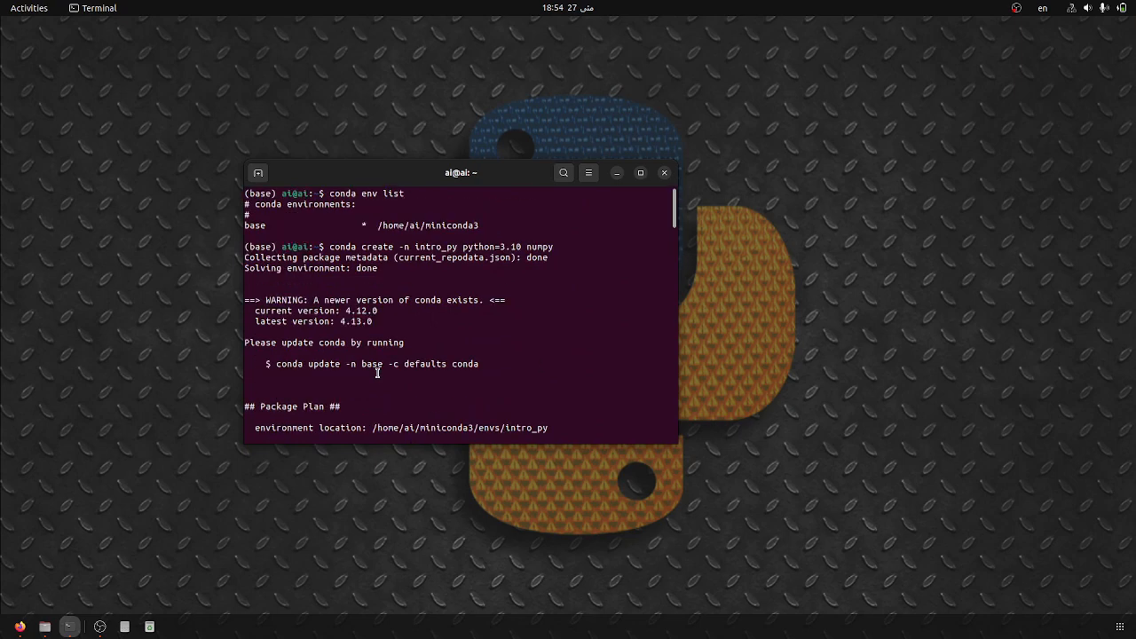
mouse_move(504, 269)
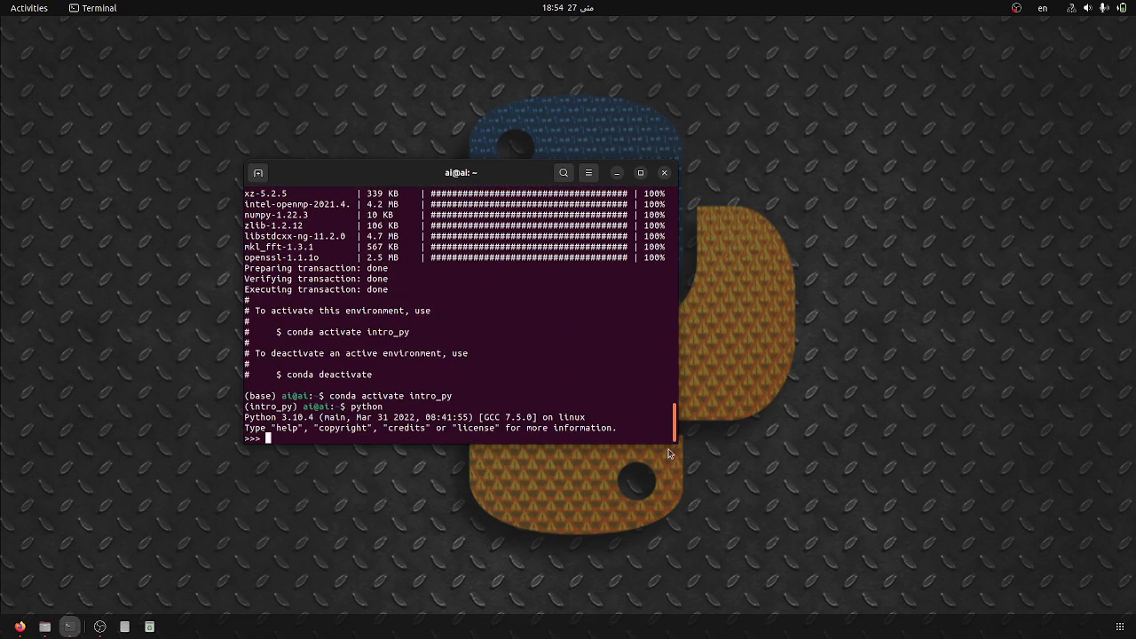
Step: In Python, import numpy and pandas and check numpy.__version__ reports 1.22.3
text(import)
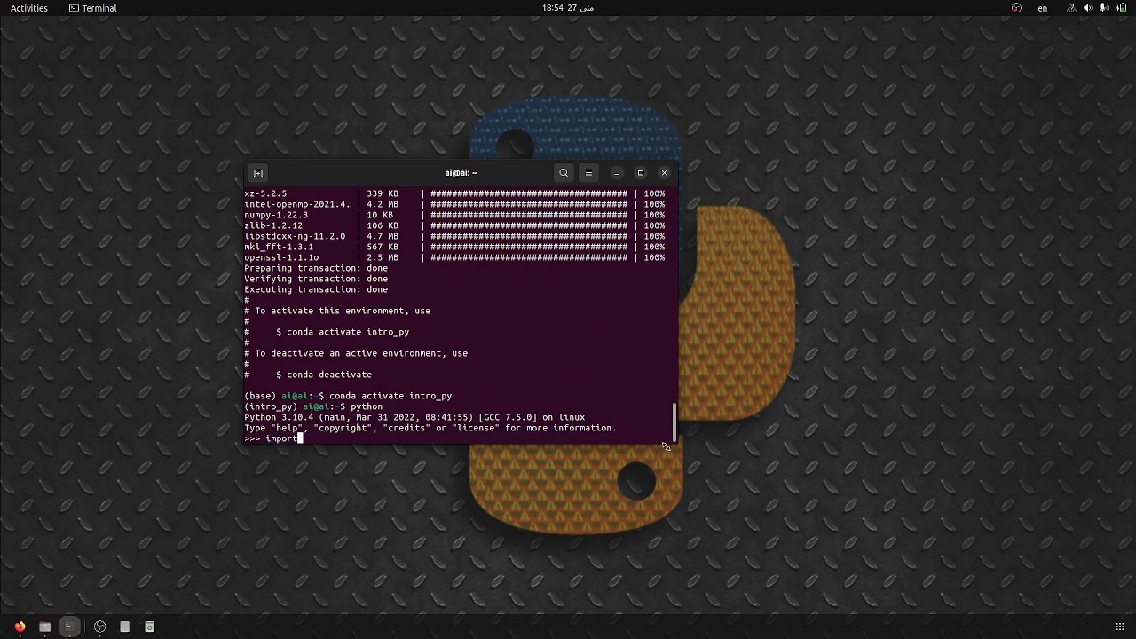
text(numpy)
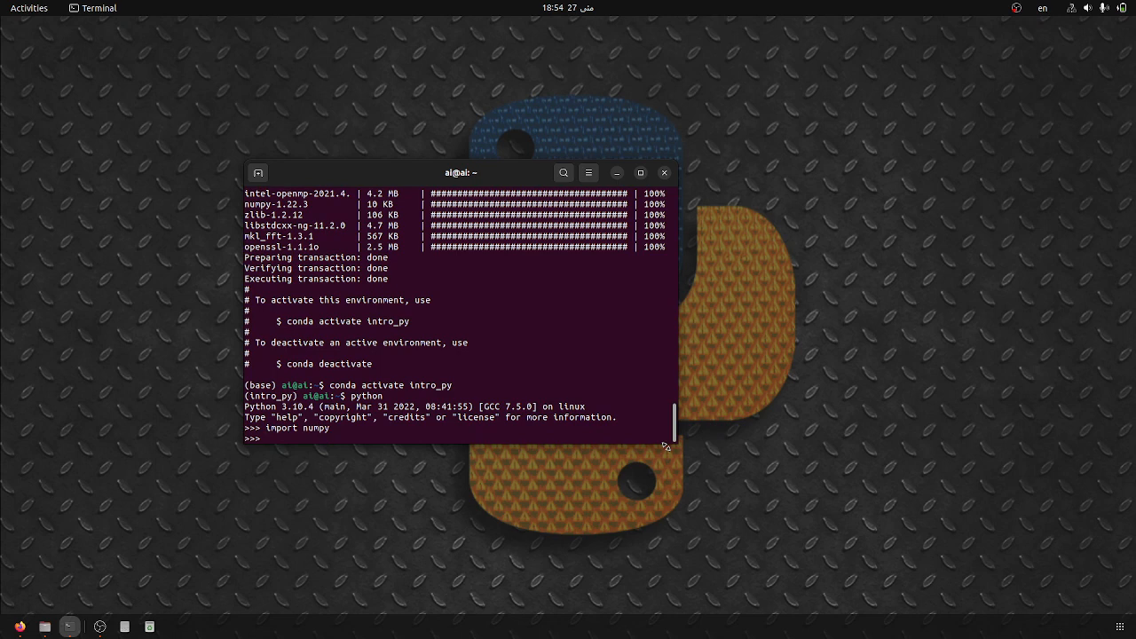
text(import pandas)
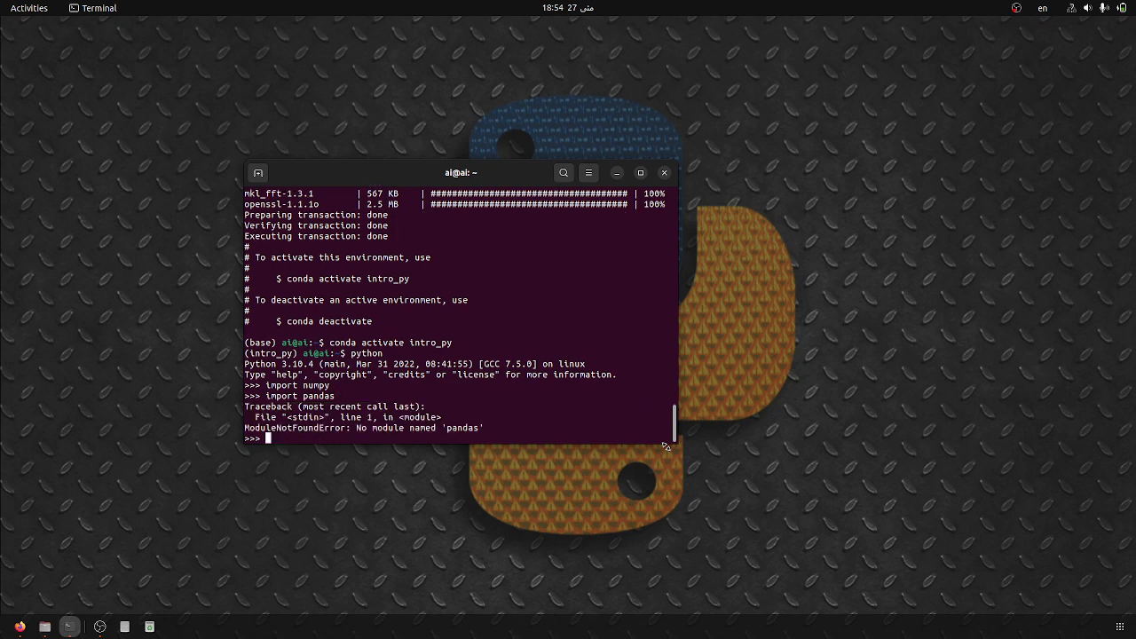
text(numpy.)
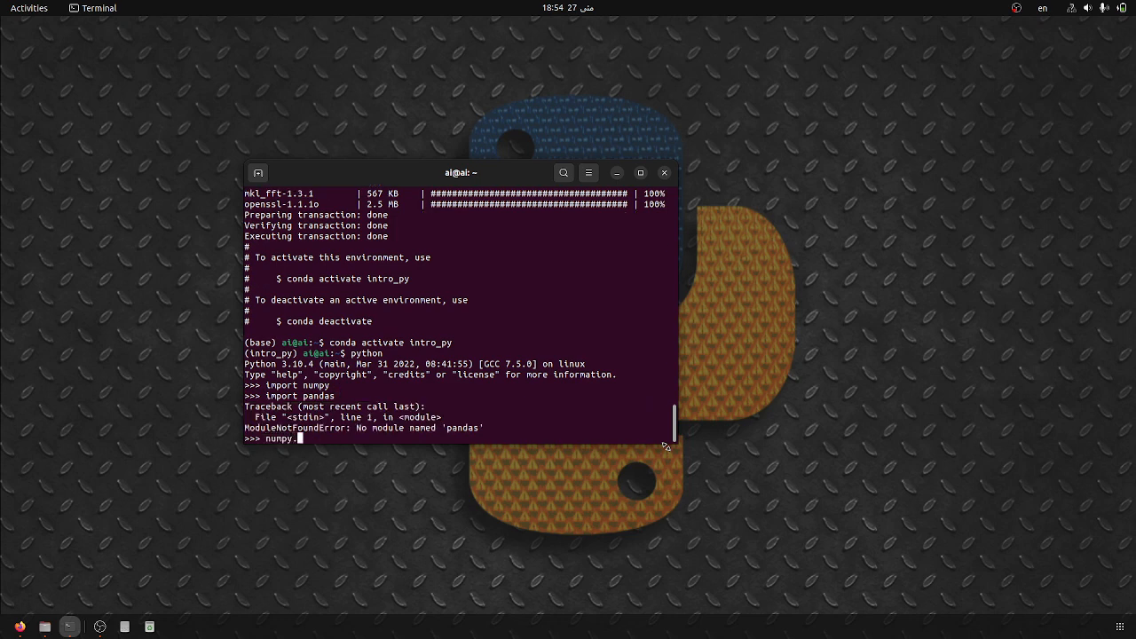
text(__version__)
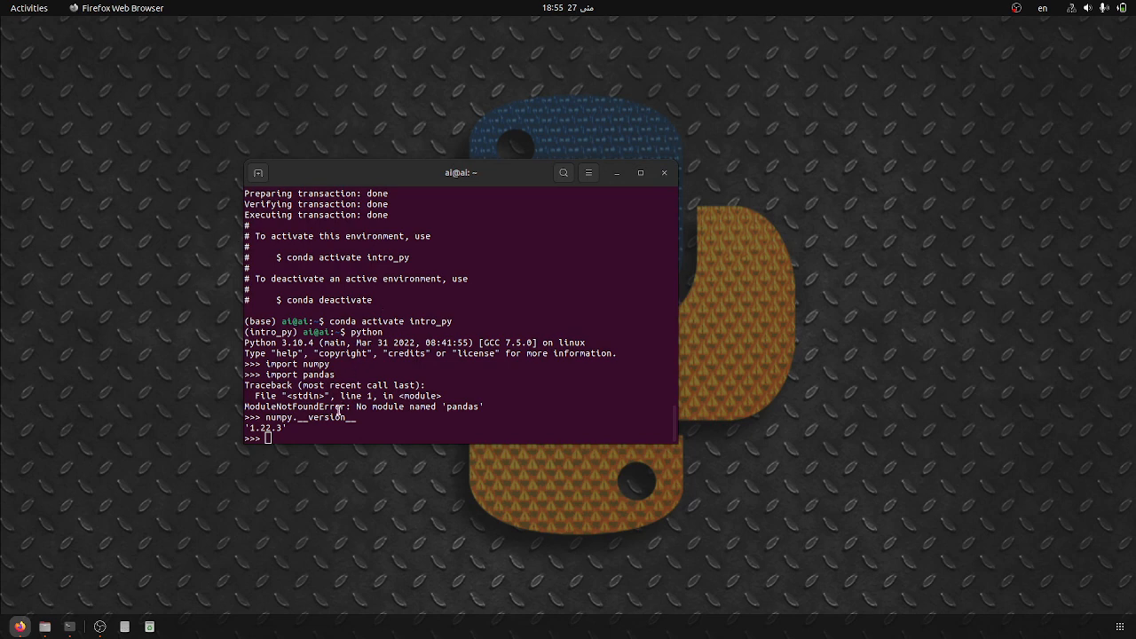
mouse_move(327, 430)
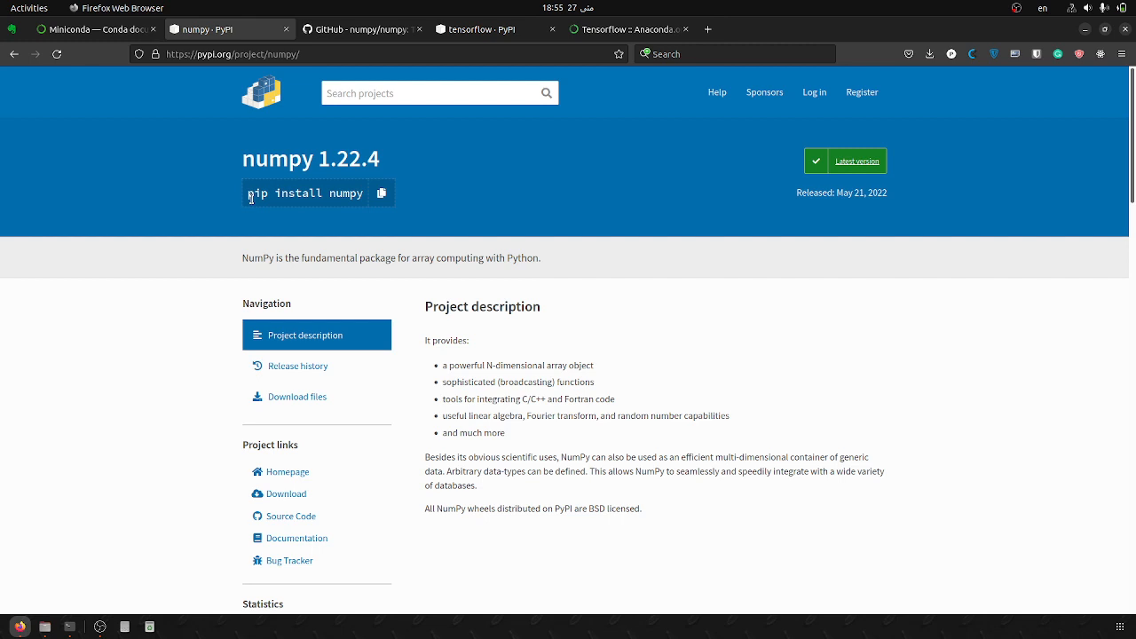
mouse_move(277, 191)
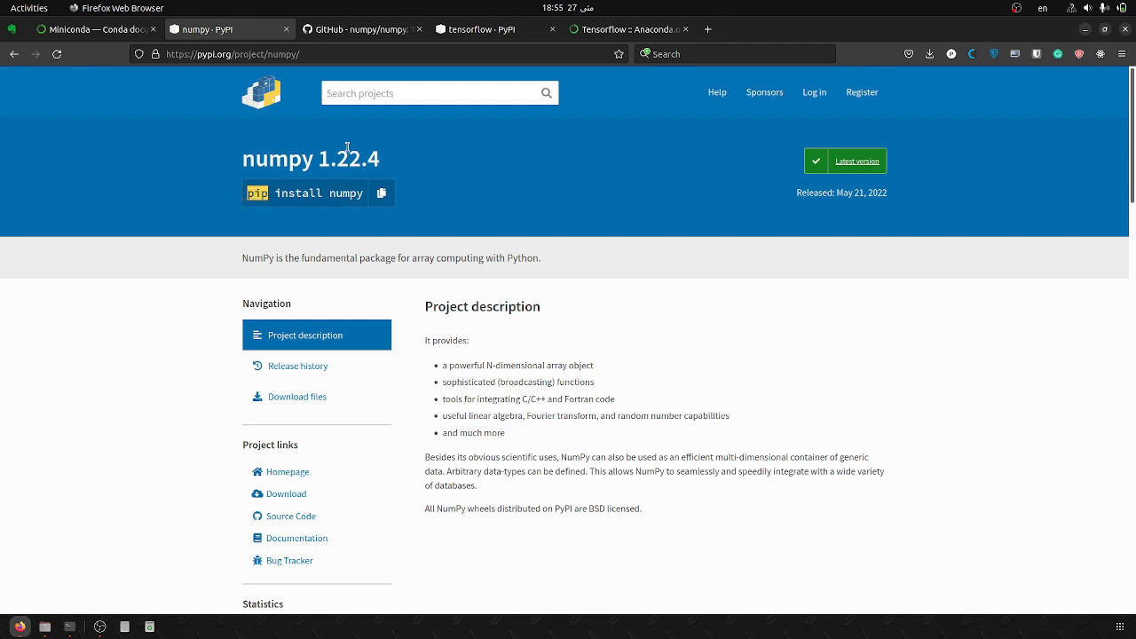
Step: Select version 1.22.4 on numpy's PyPI page and view Releases on its GitHub repository
double_click(344, 158)
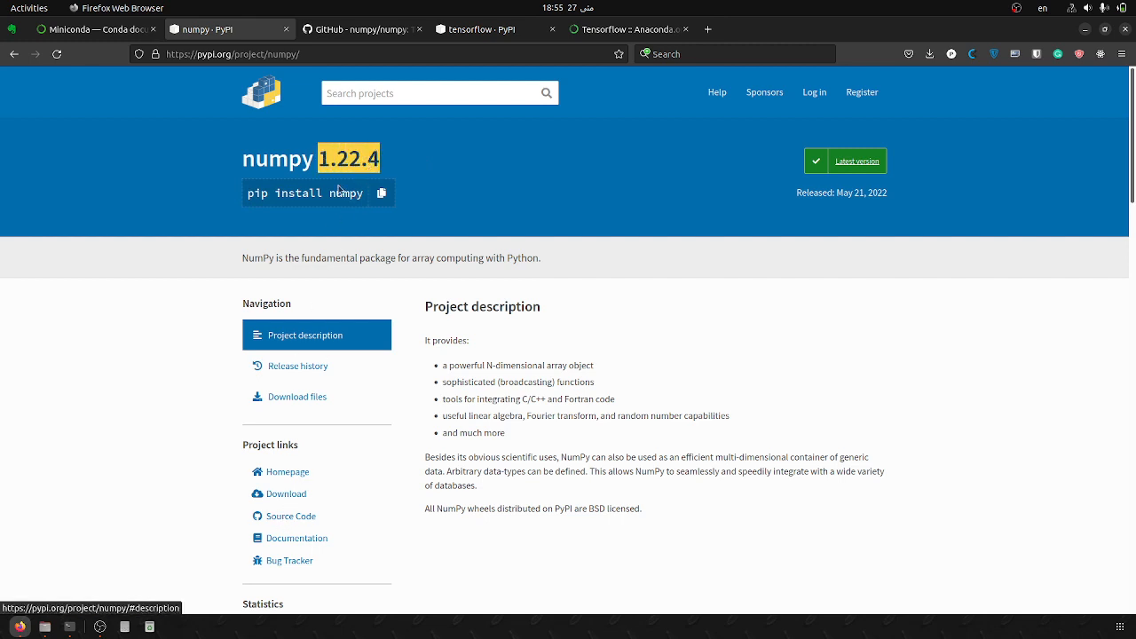
click(355, 29)
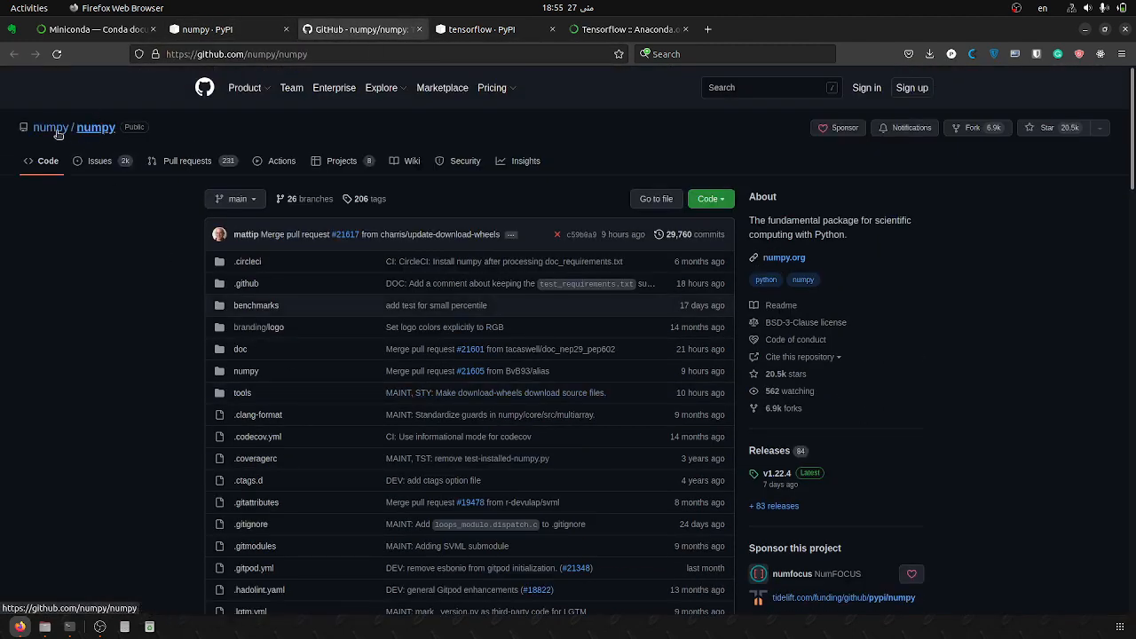
scroll(down, 3)
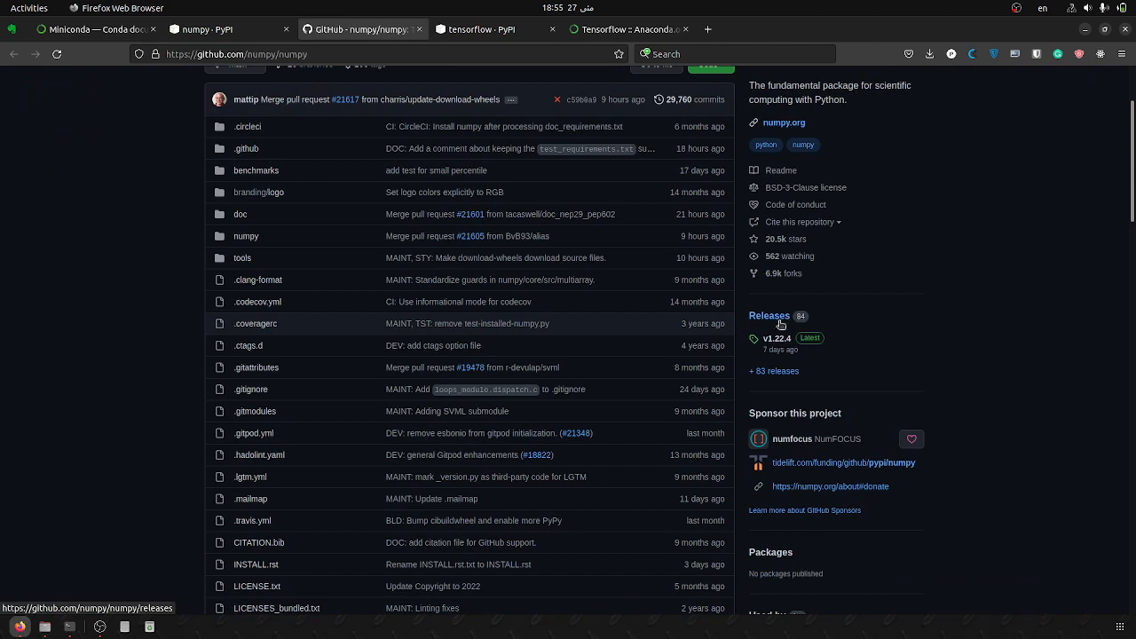
mouse_move(778, 343)
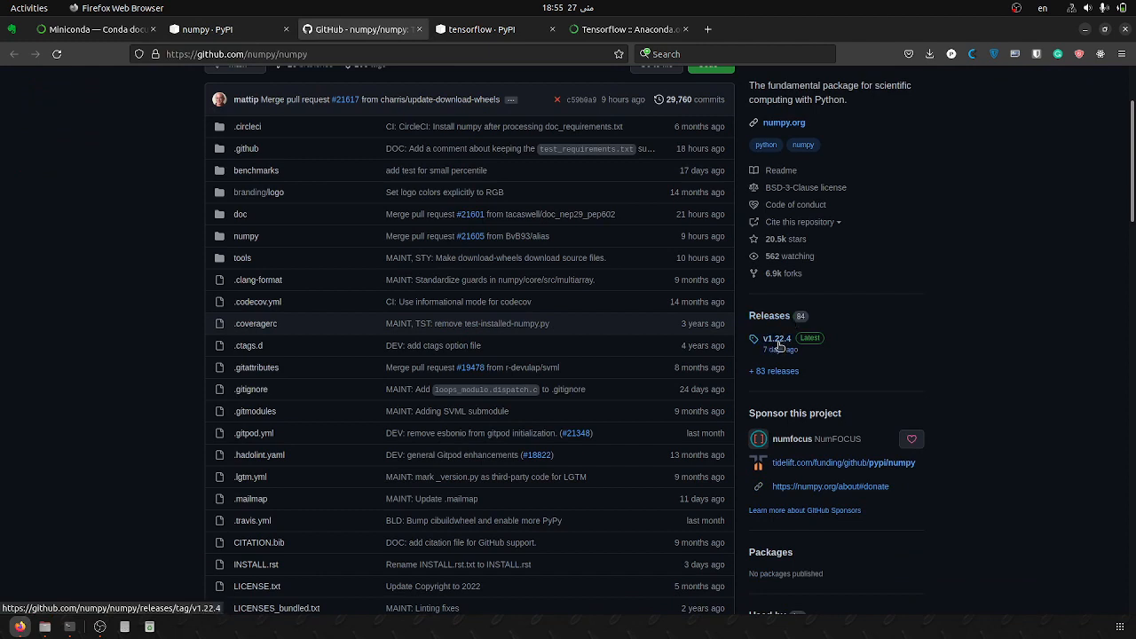
mouse_move(777, 348)
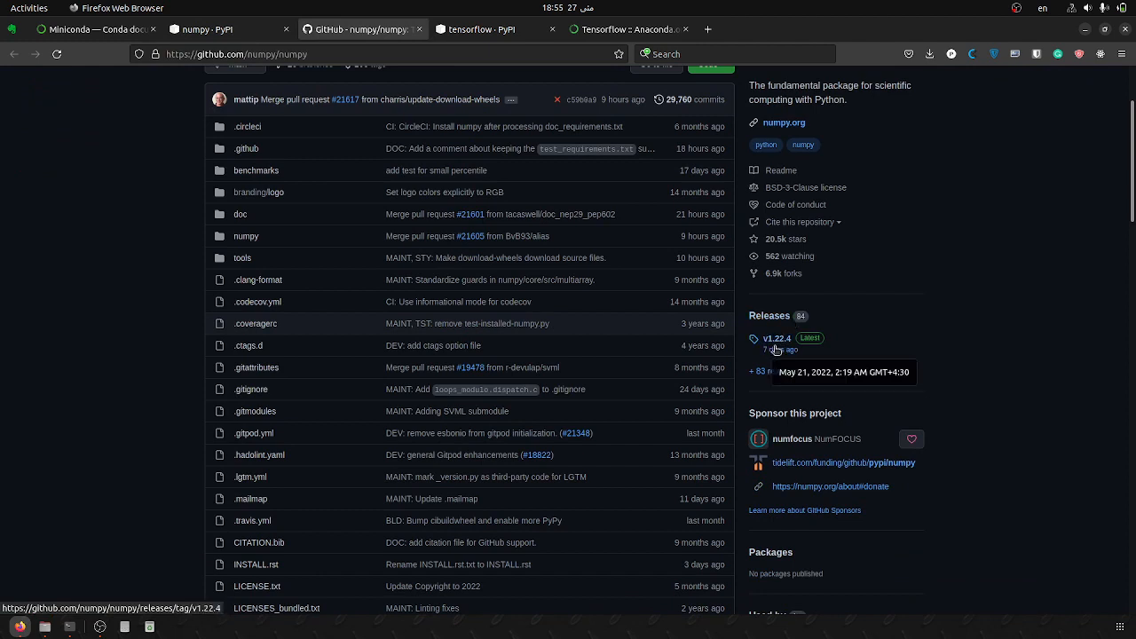
mouse_move(680, 403)
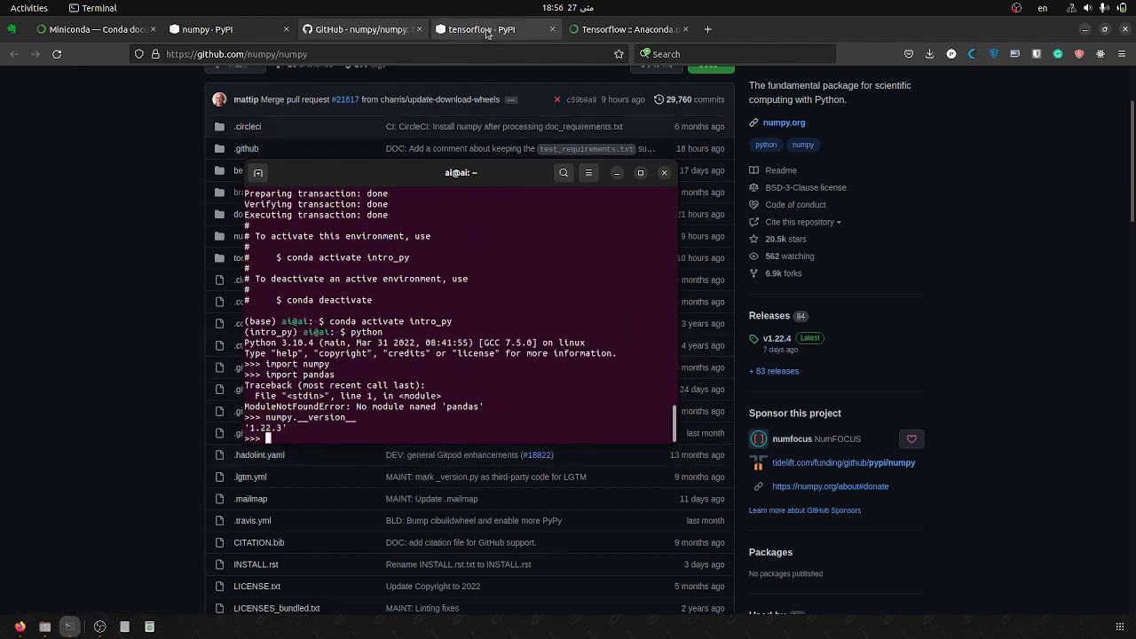
Step: Compare tensorflow versions on PyPI (2.9.1) and conda-forge (2.8.1), then return to numpy's PyPI page
click(482, 29)
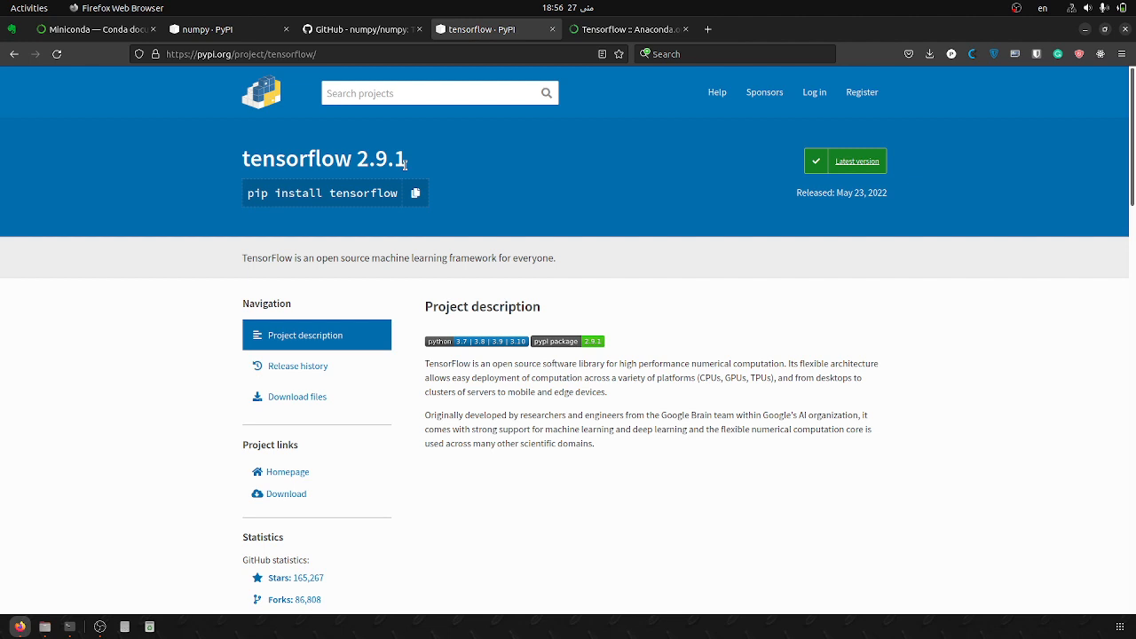
click(622, 28)
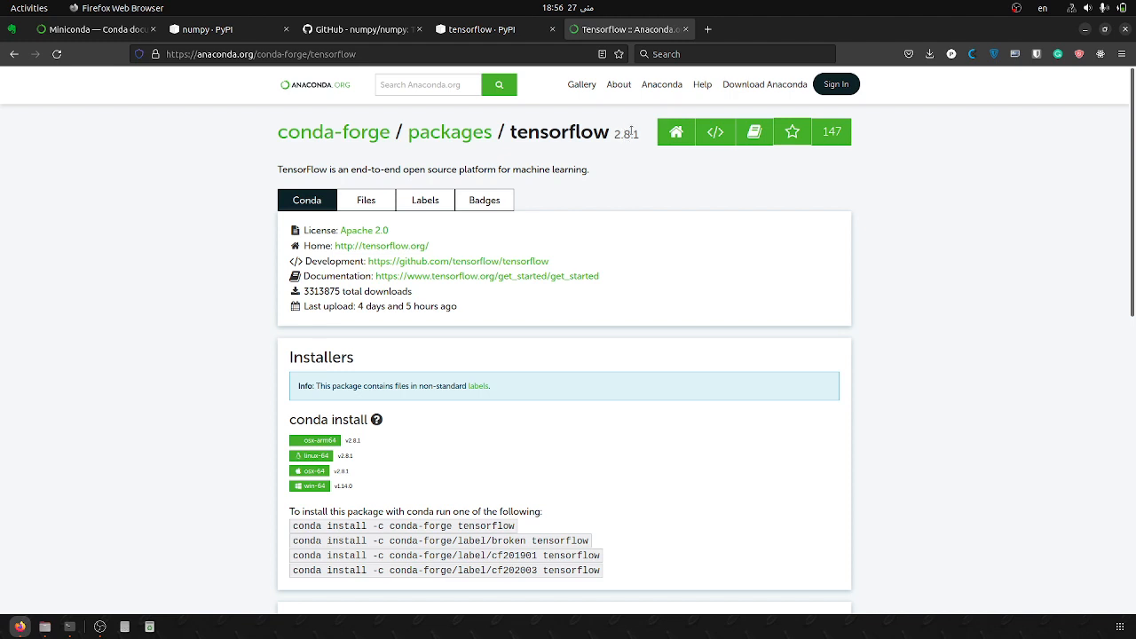
mouse_move(642, 135)
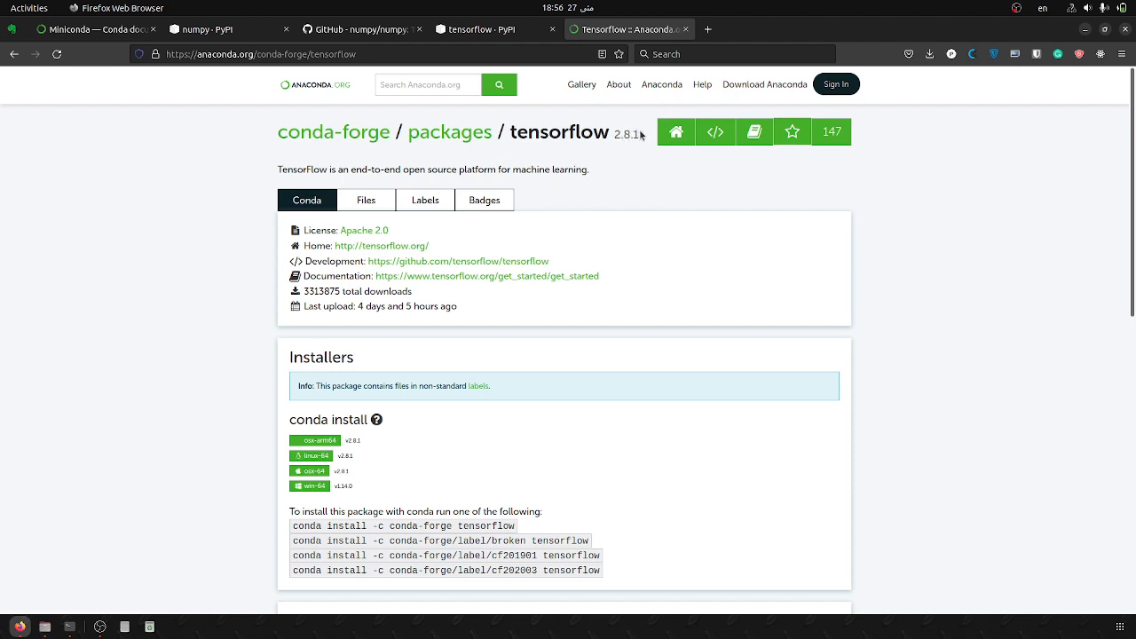
mouse_move(643, 146)
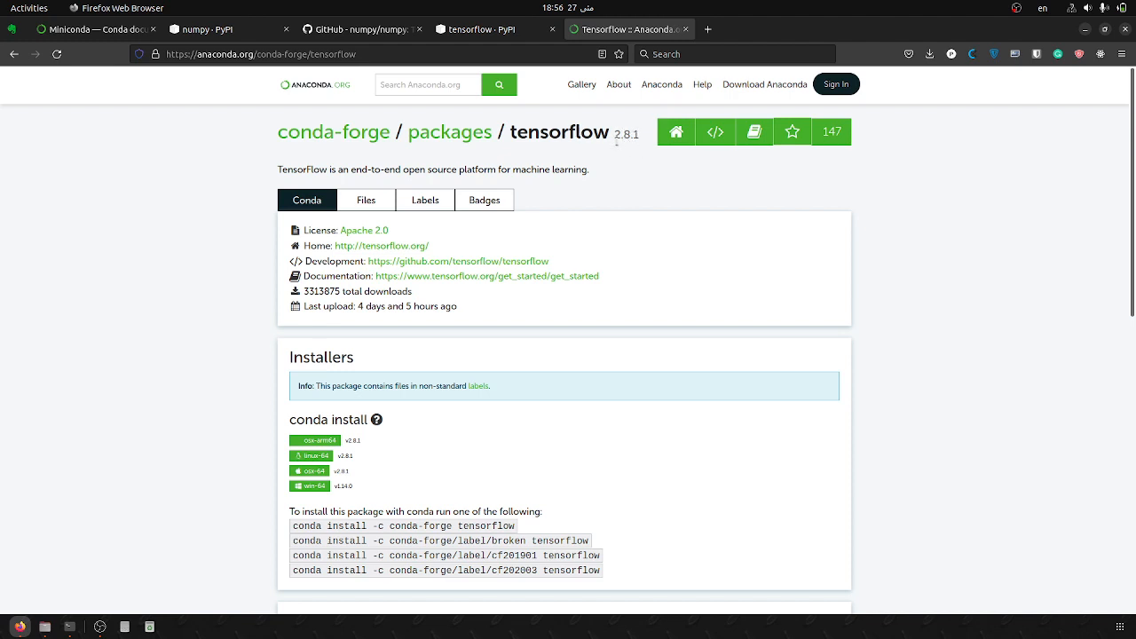
click(488, 28)
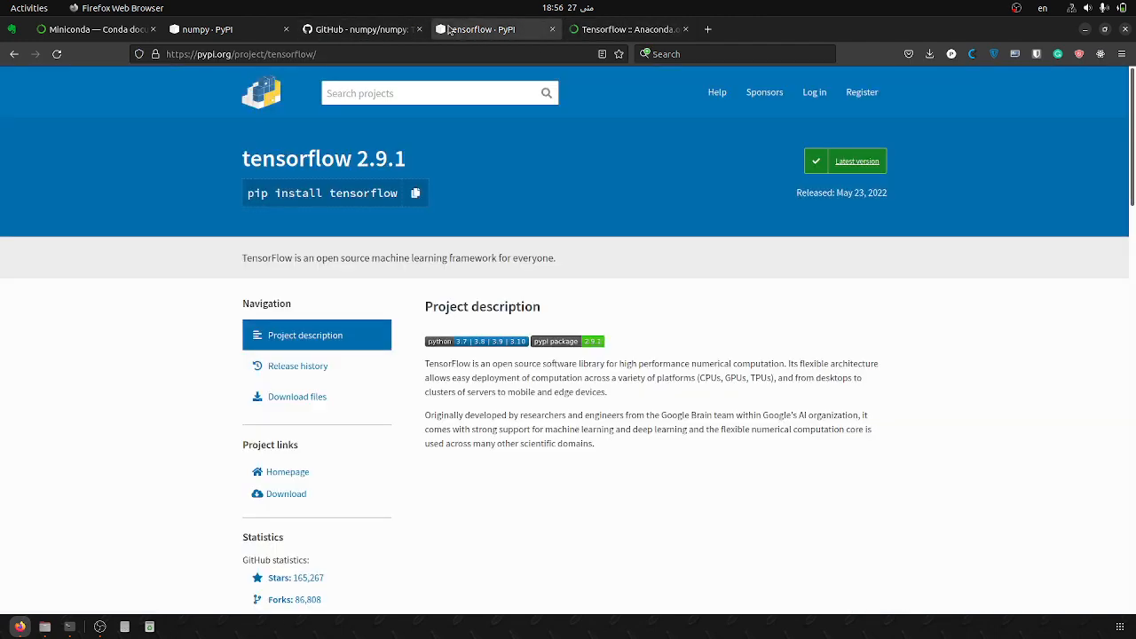
scroll(down, 3)
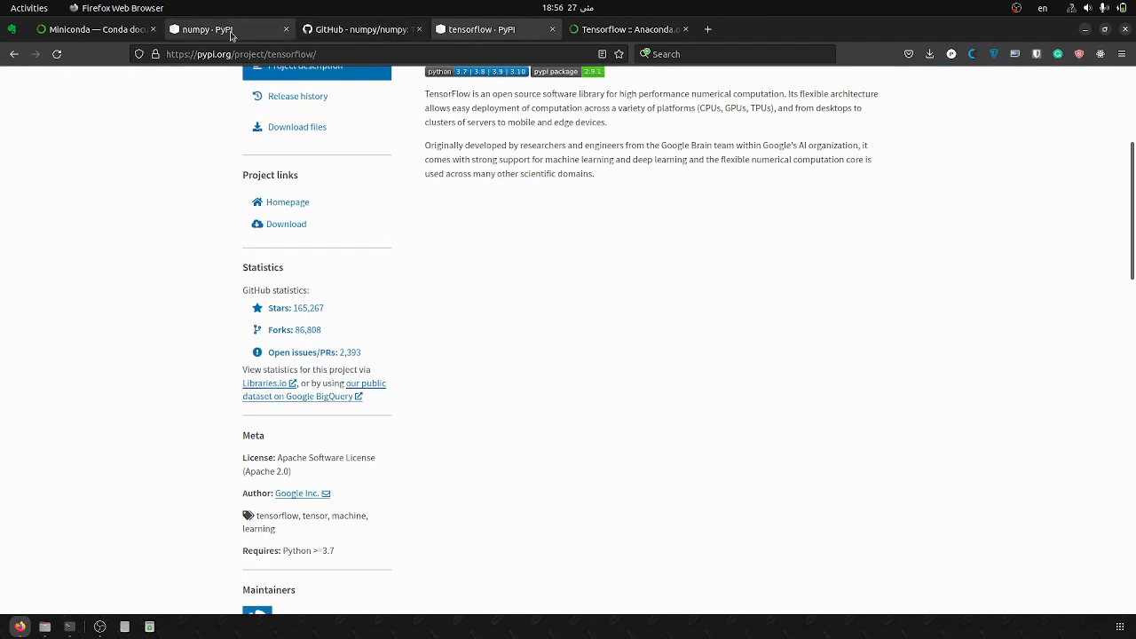
click(199, 28)
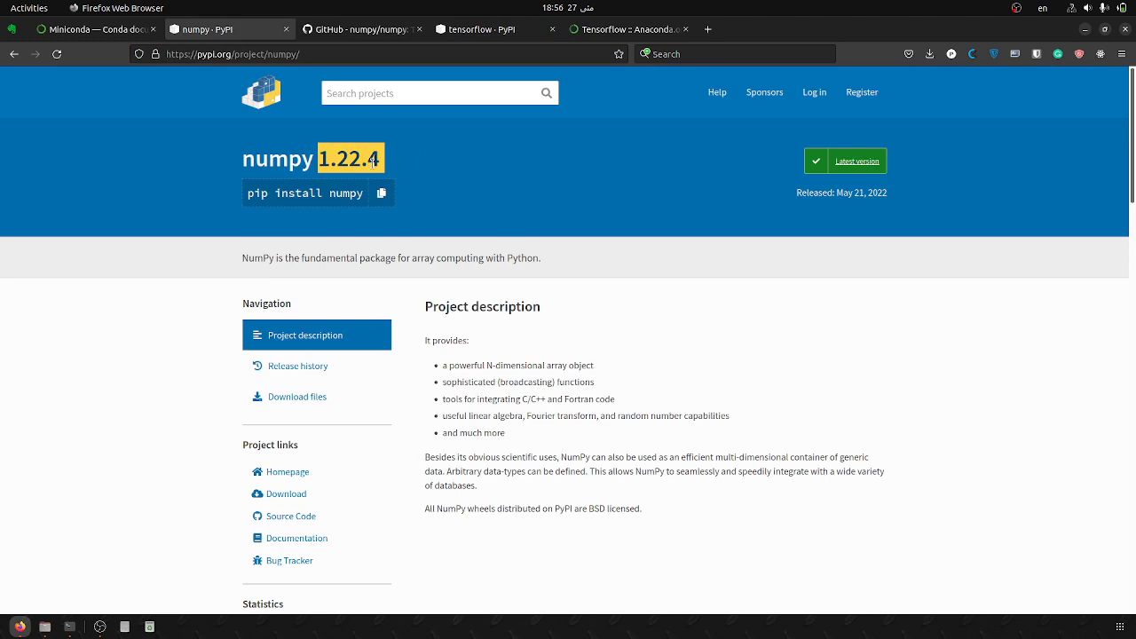
mouse_move(401, 157)
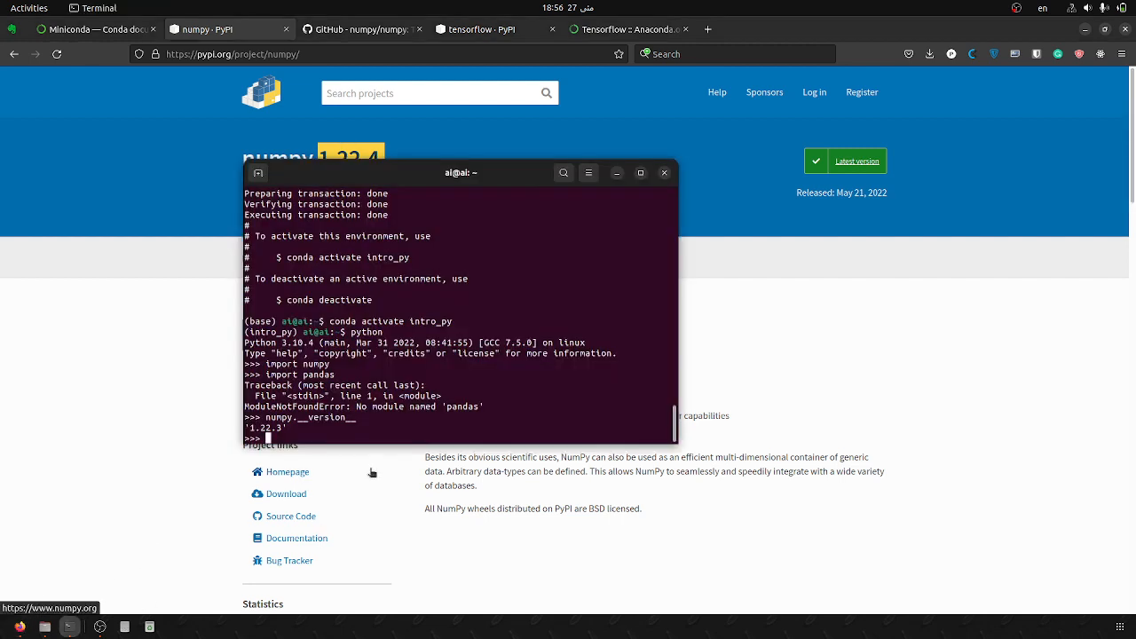
Step: Exit Python and run pip install numpy in the intro_py environment
text(exit)
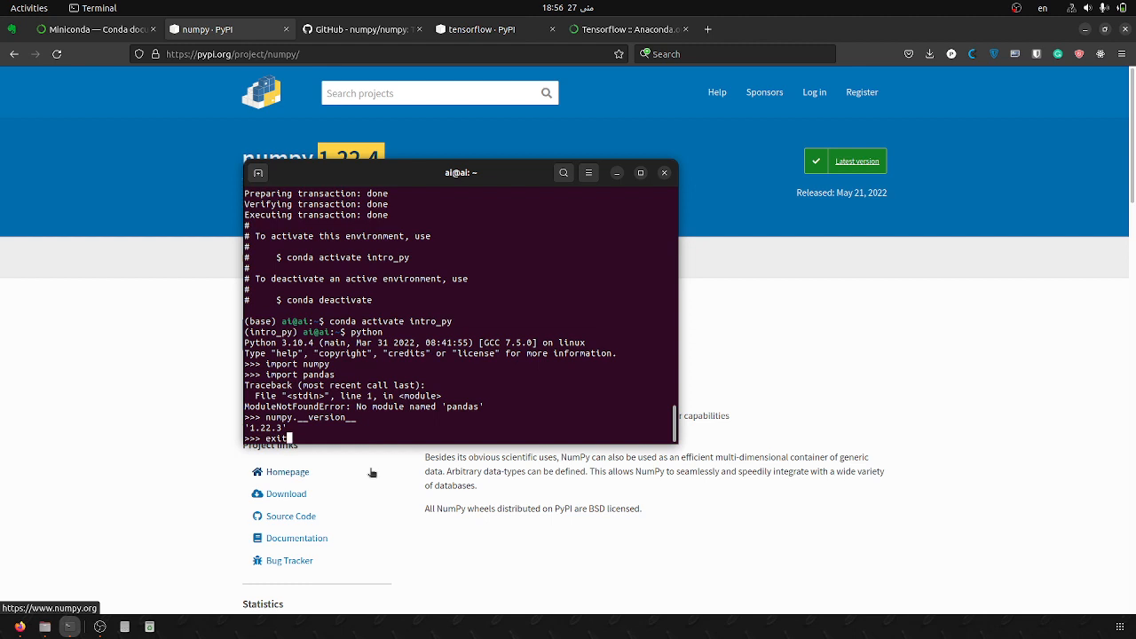
text(pip instal)
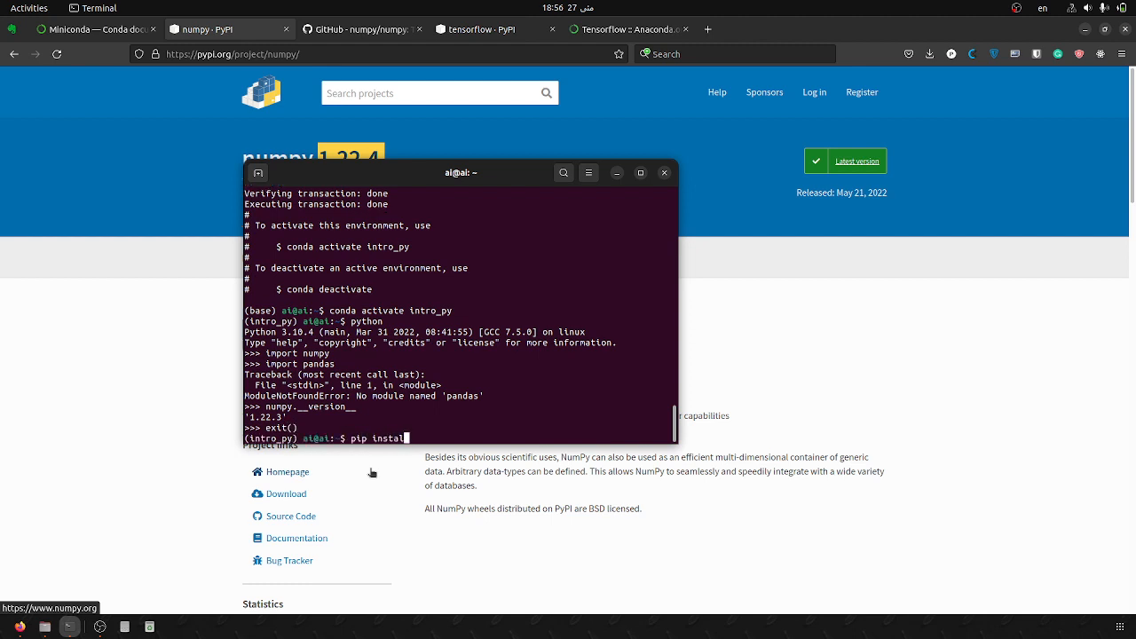
text(nu)
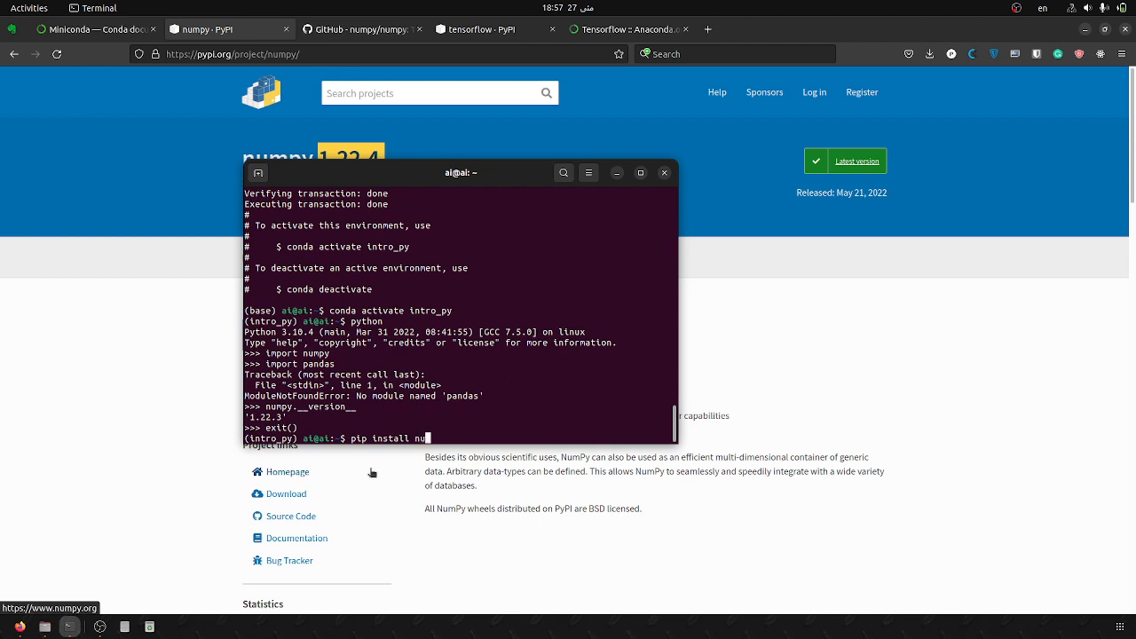
key(Return)
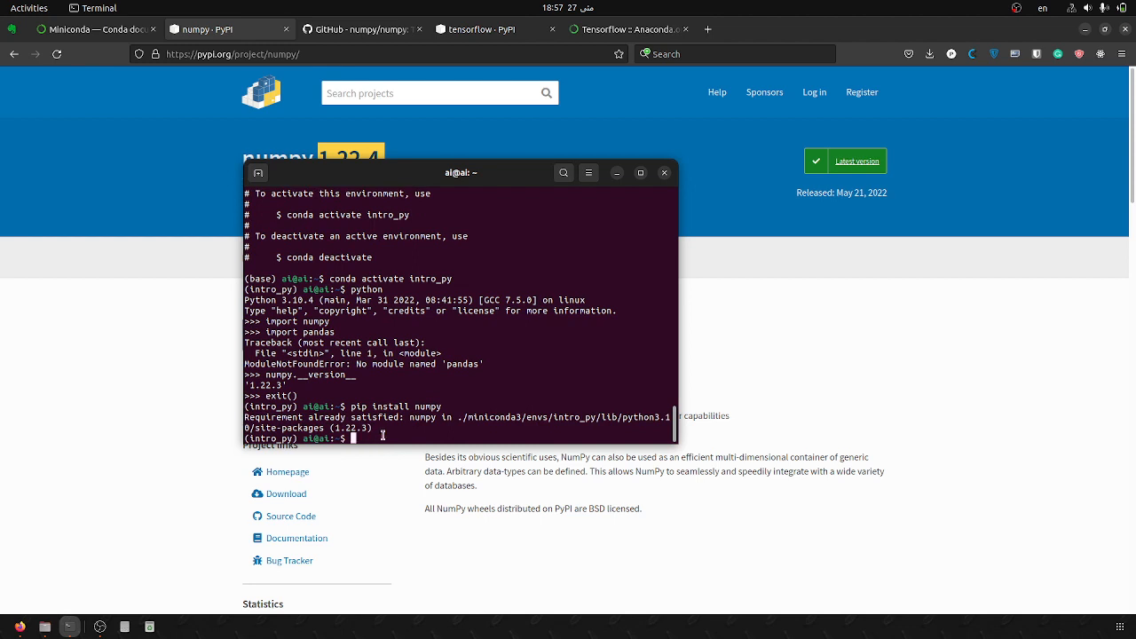
Step: Upgrade numpy from 1.22.3 to 1.22.4 with pip install numpy==1.22.4
text(pip install numpy)
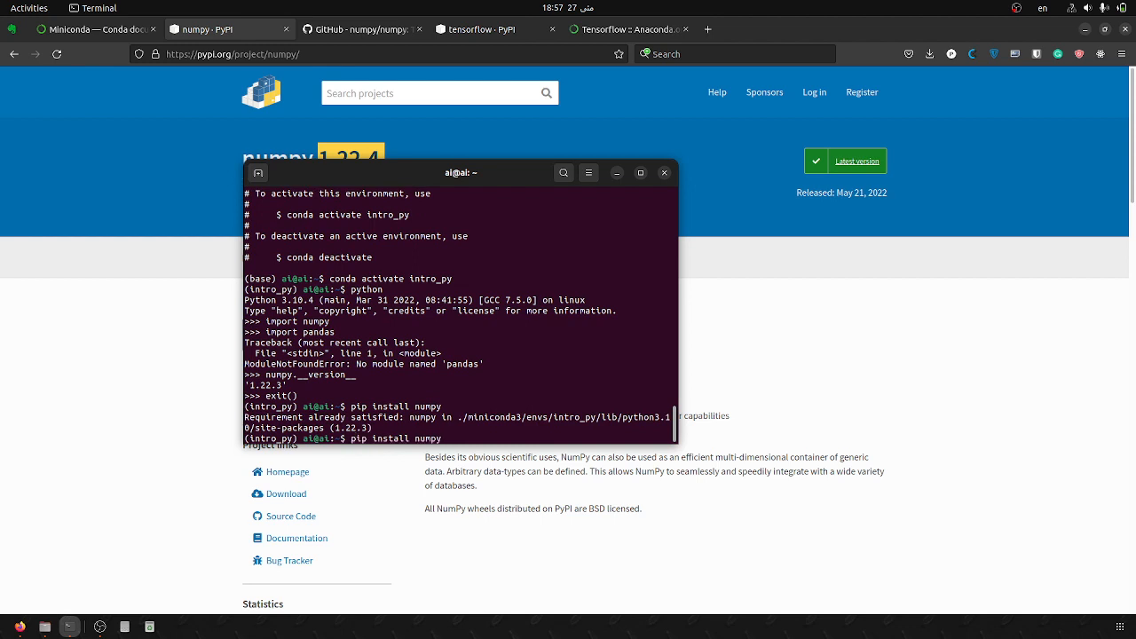
text(==1)
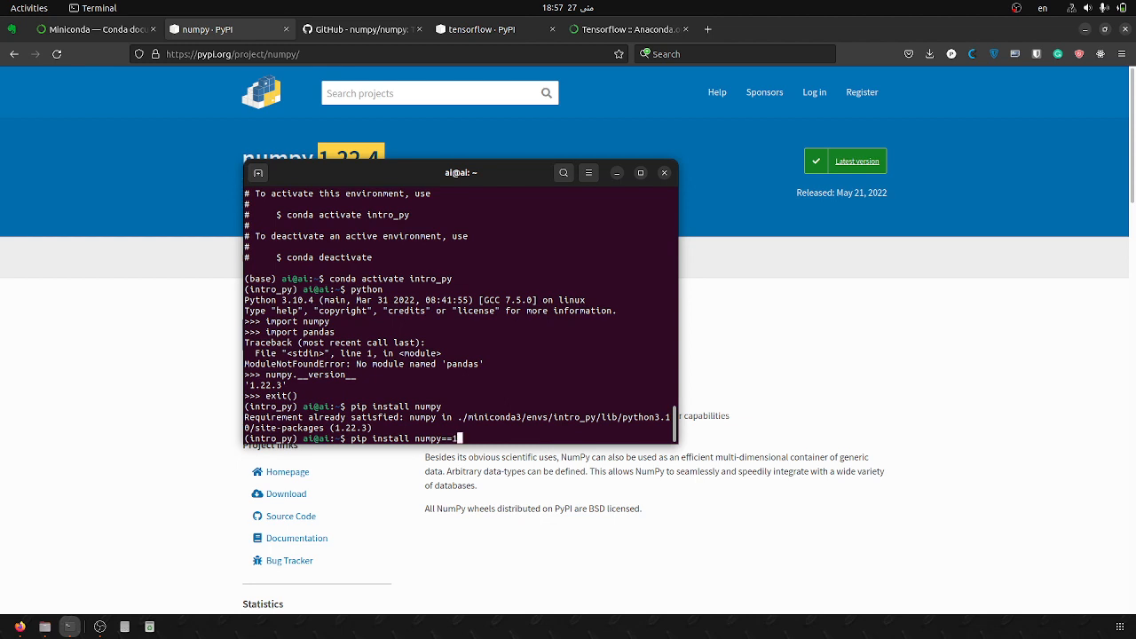
text(.22.4)
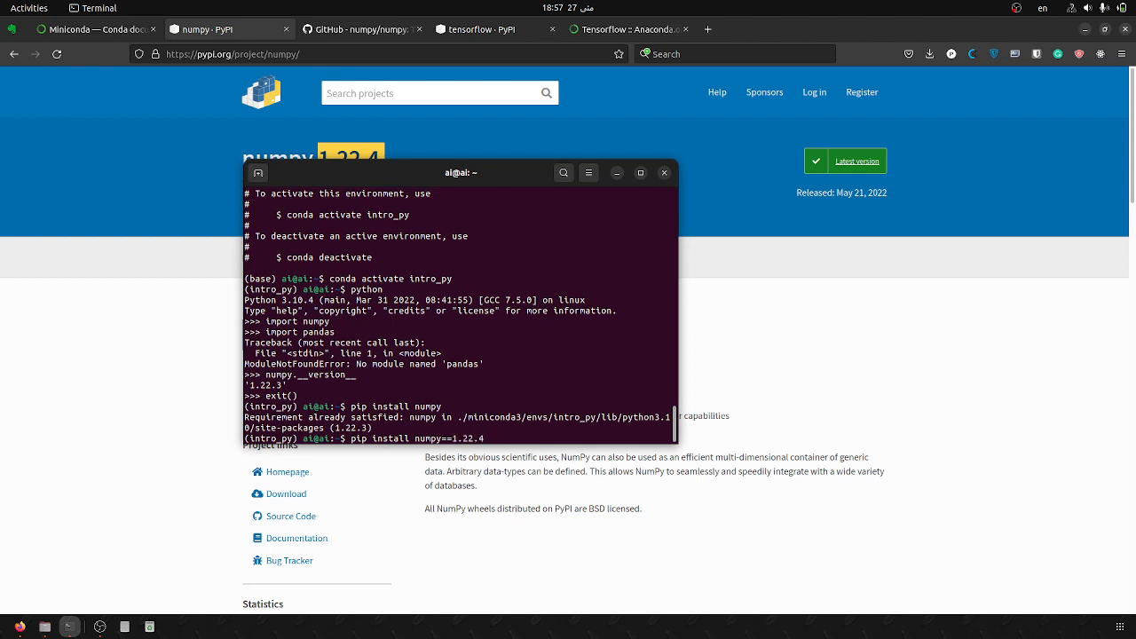
key(Return)
text(python)
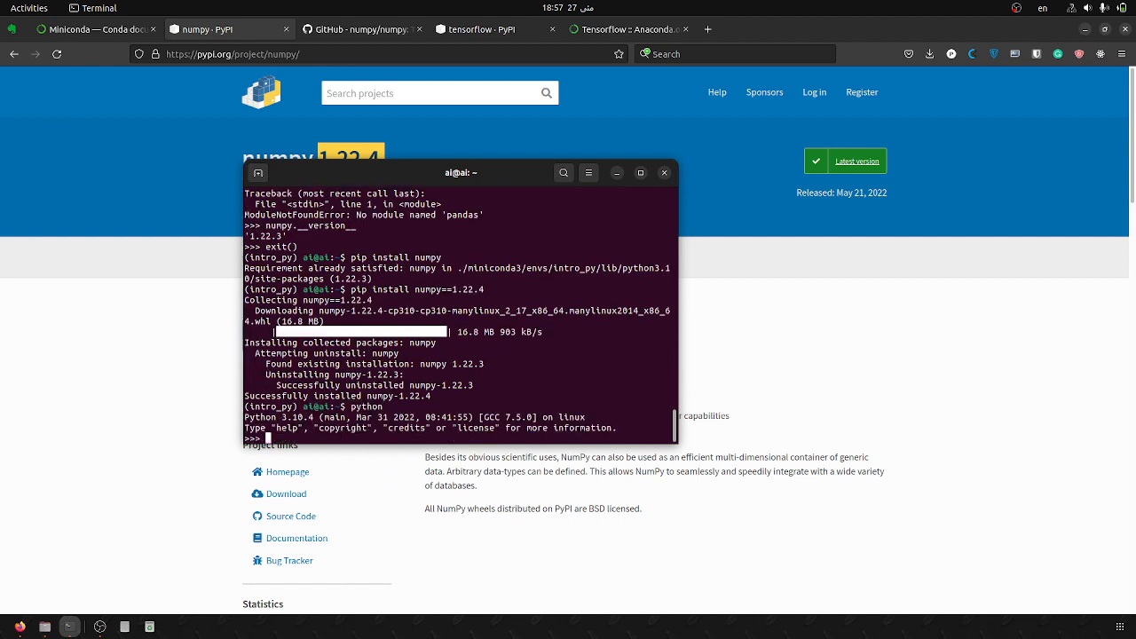
Step: Import numpy in the intro_py Python session and query numpy.__version__, which reports 1.22.4
text(import numpy)
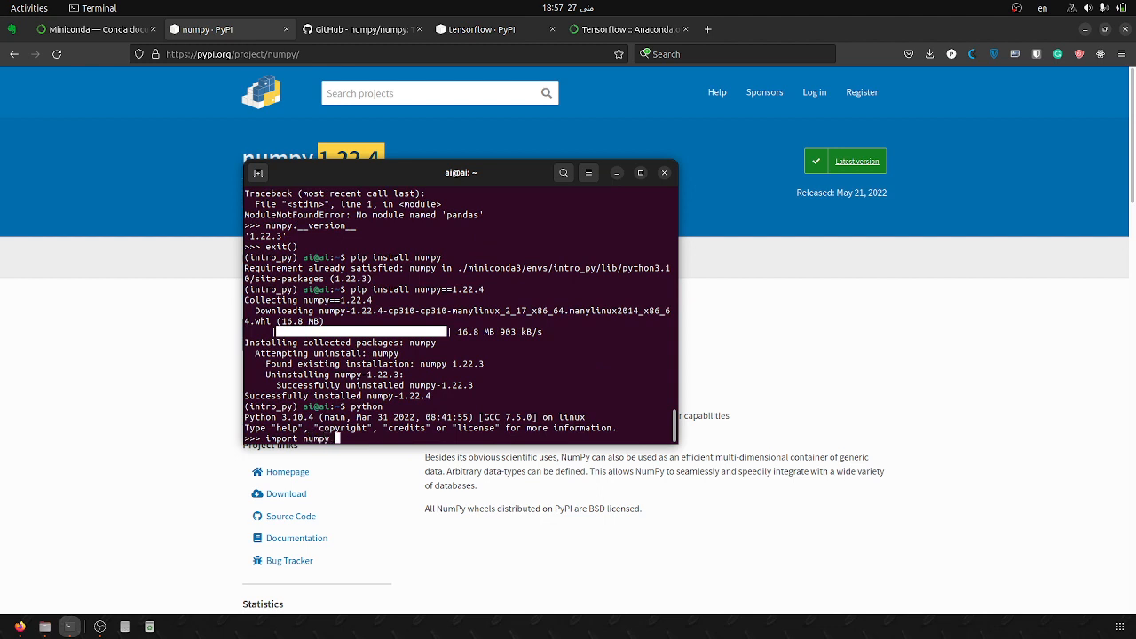
text(numpy.)
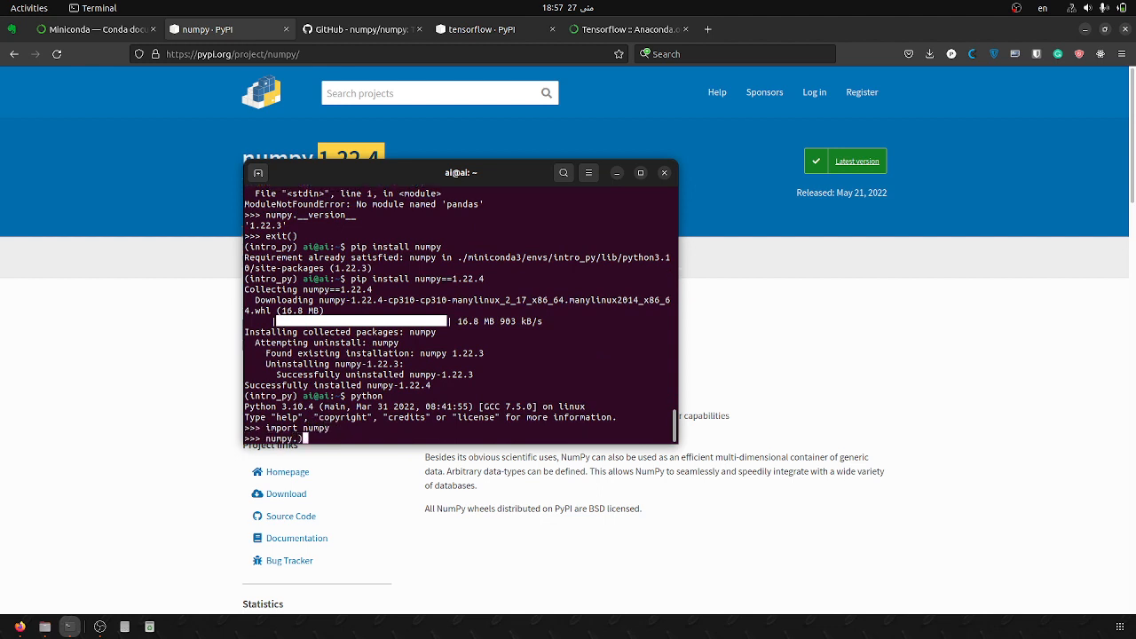
text(__version__)
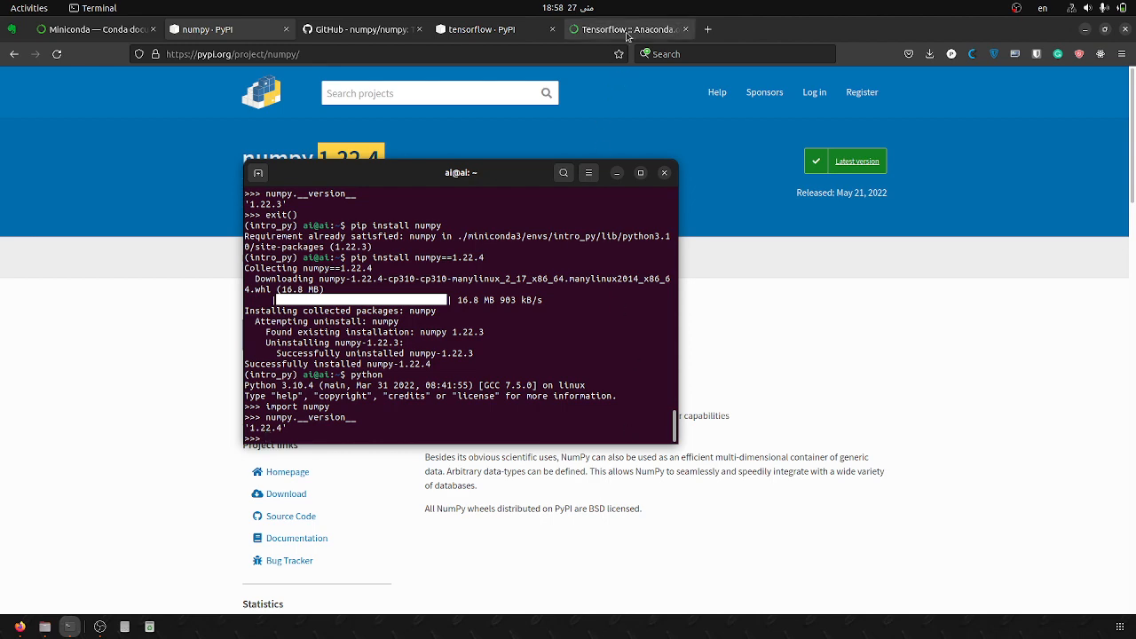
Step: Glance at the conda-forge tensorflow page, then return to the PyPI numpy 1.22.4 page
click(631, 28)
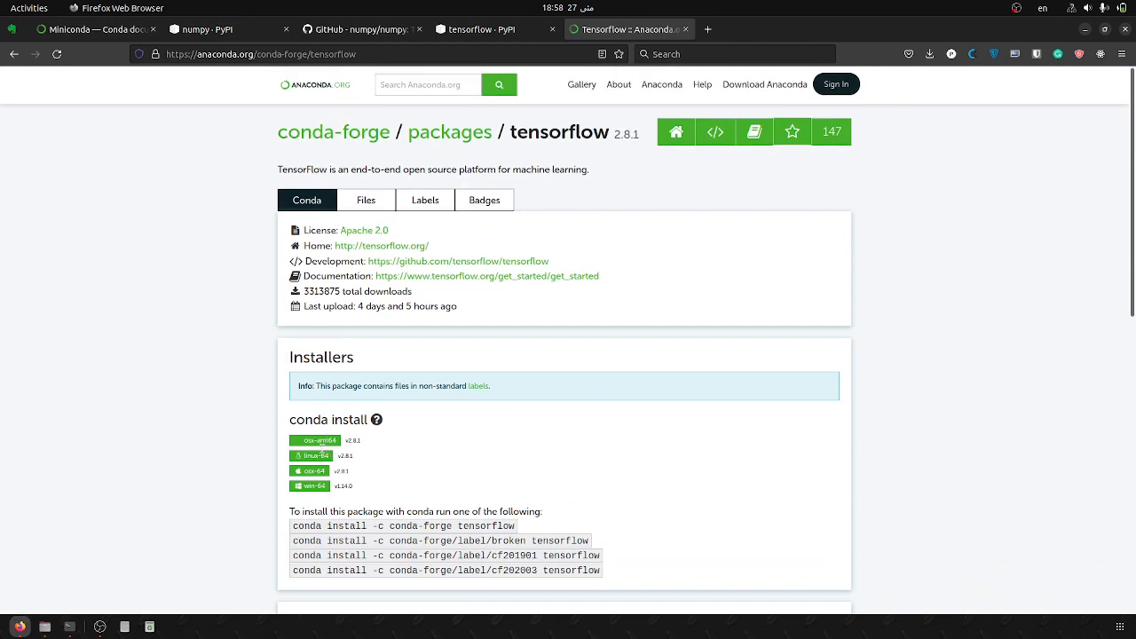
mouse_move(316, 440)
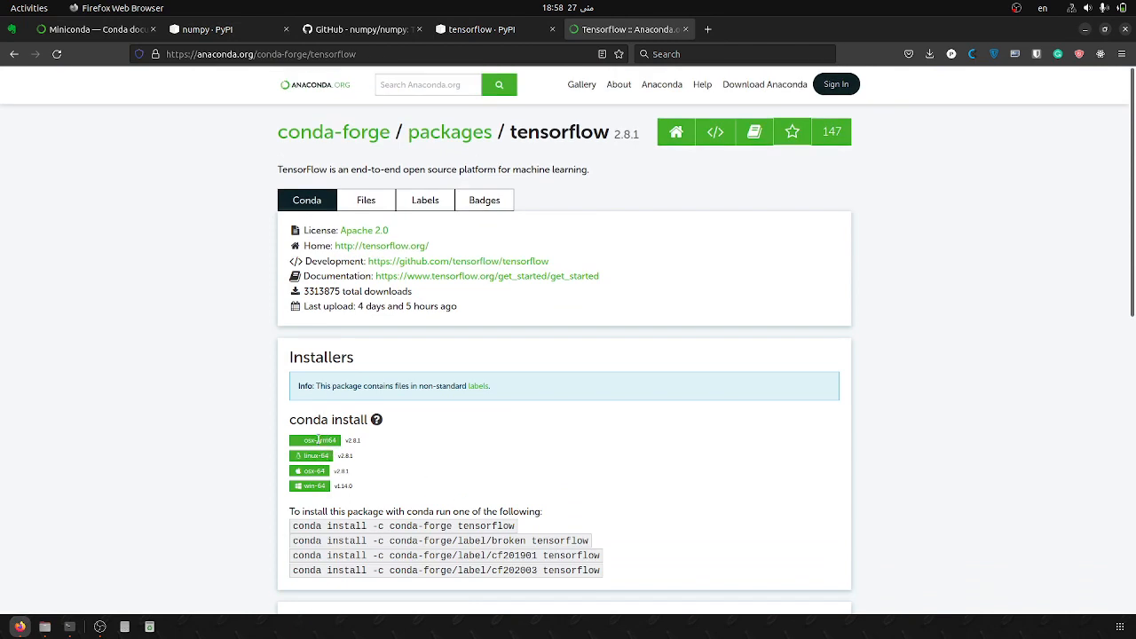
mouse_move(437, 42)
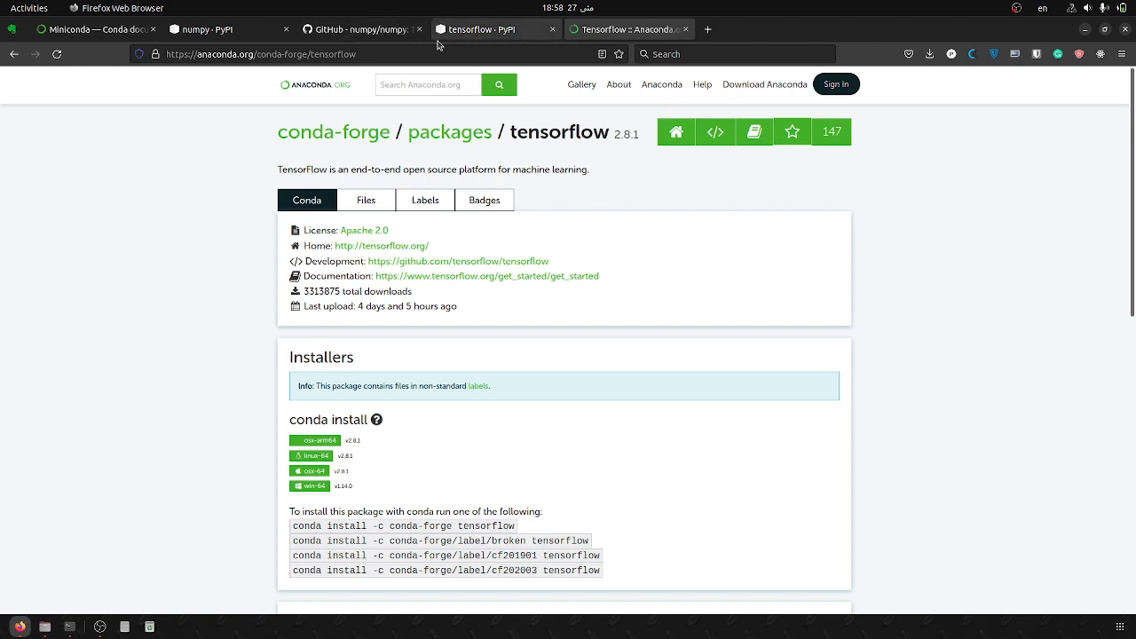
click(227, 28)
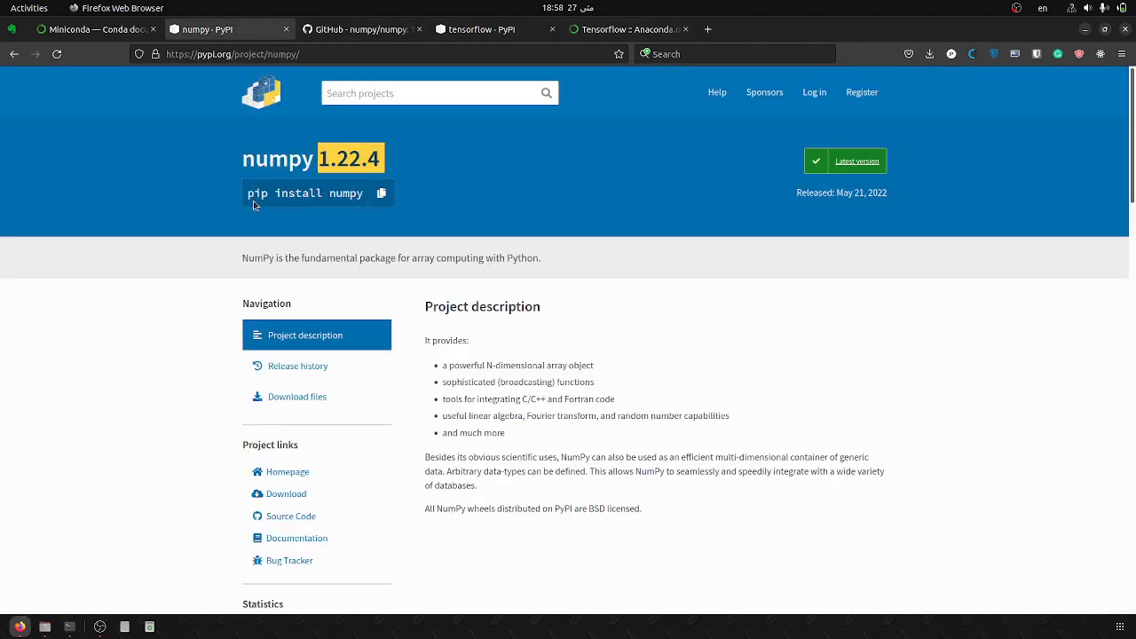
mouse_move(341, 206)
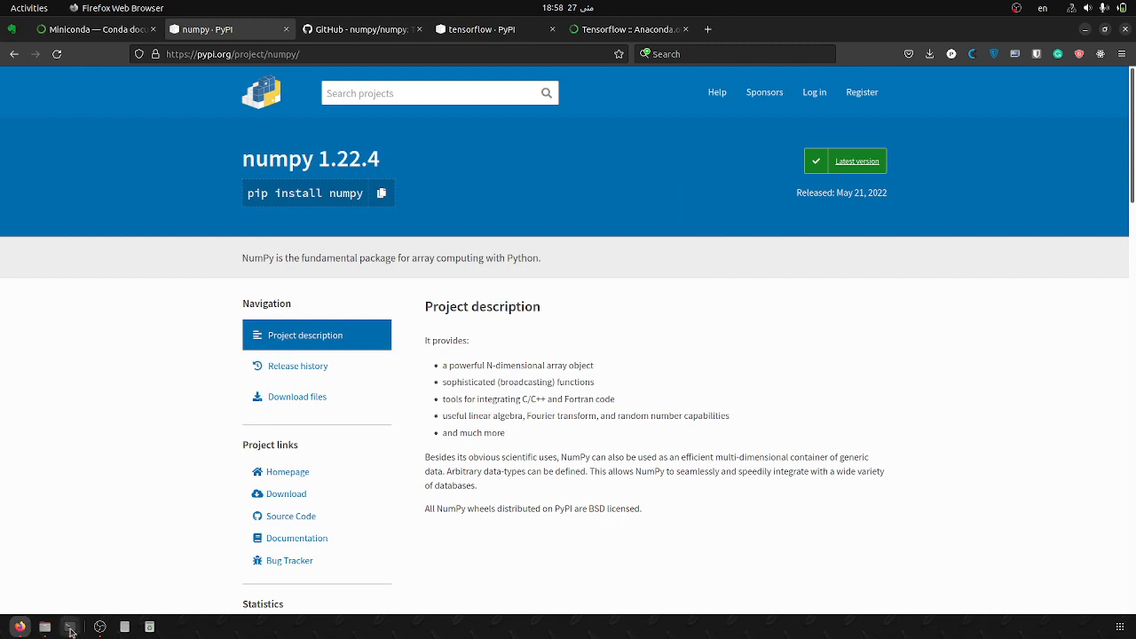
Step: Bring the terminal forward and start a conda command at the base-environment shell prompt
click(70, 627)
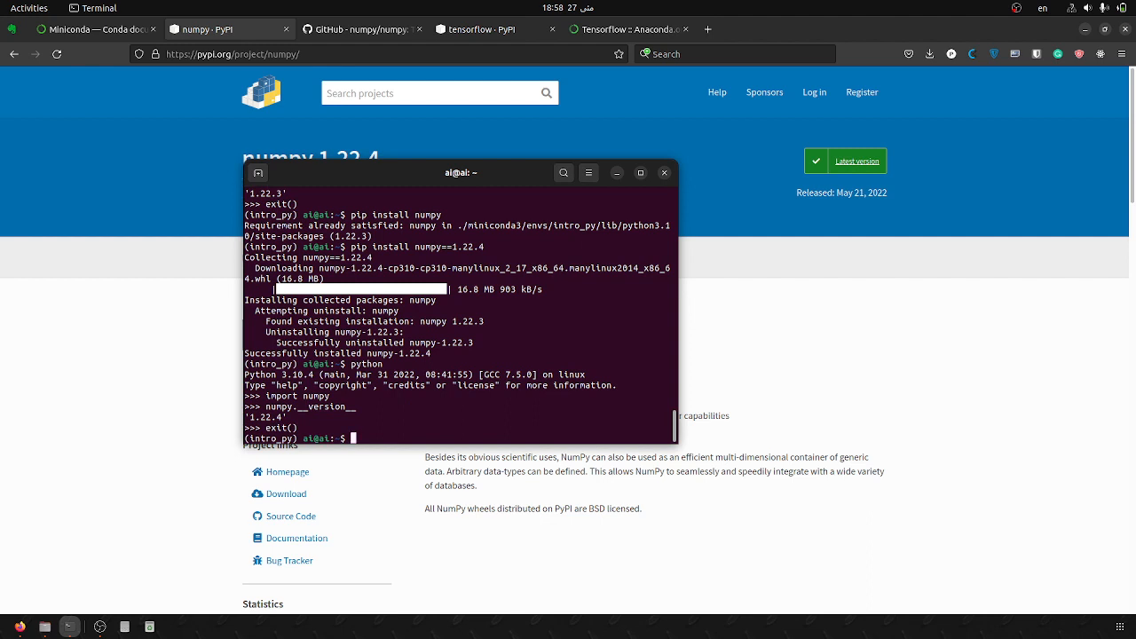
text(conda)
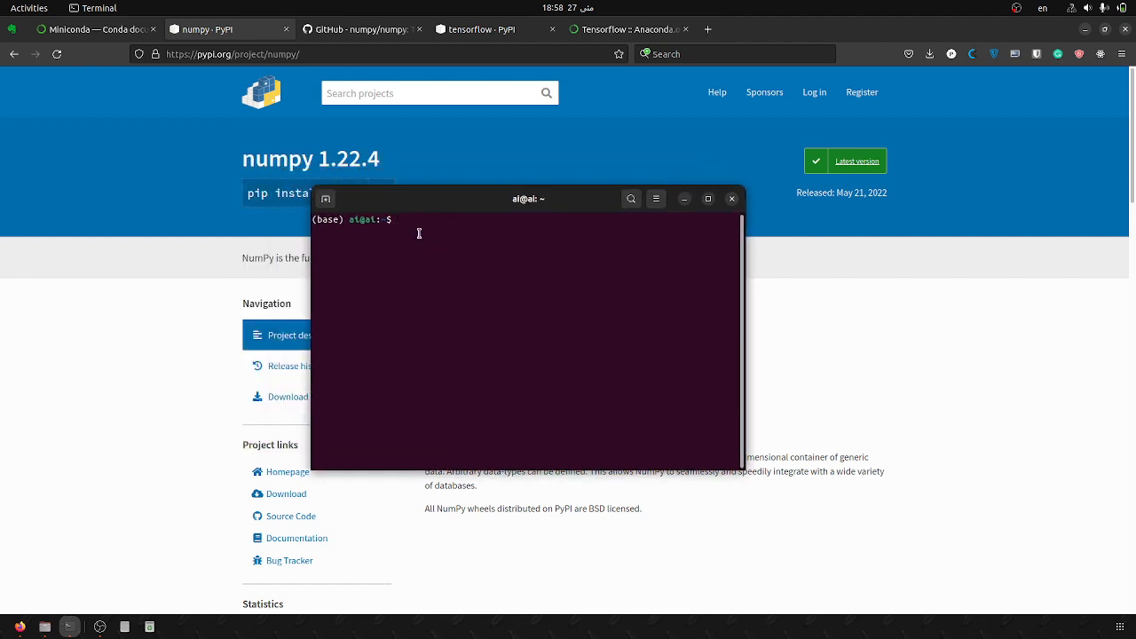
Step: Run Python in base, where import numpy fails with No module named 'numpy', exit, and begin conda env list
text(python)
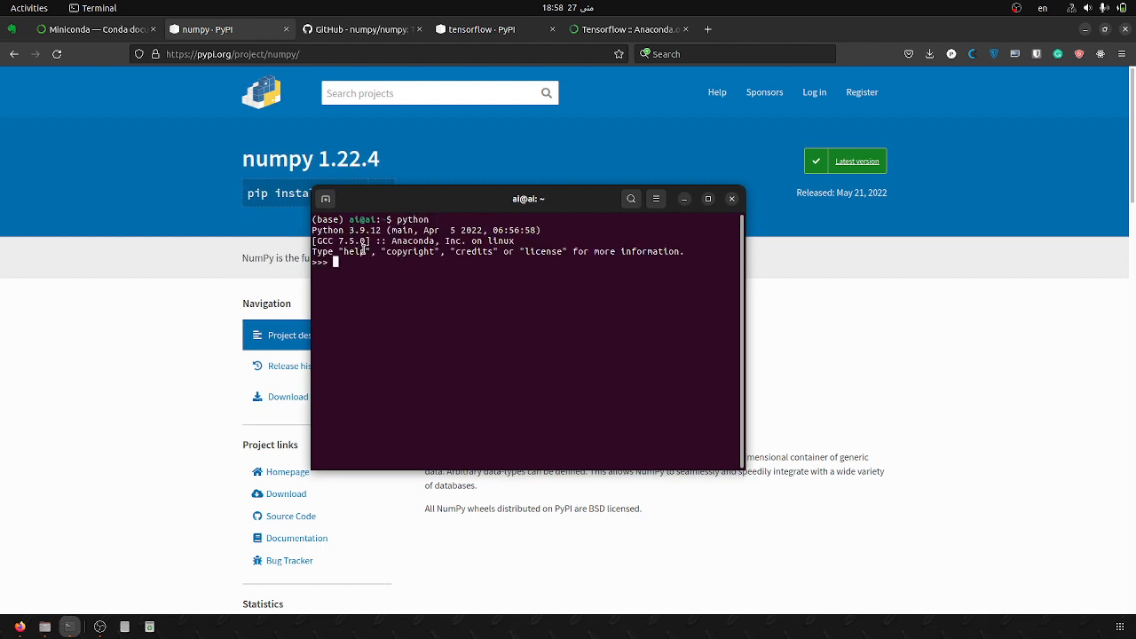
mouse_move(351, 242)
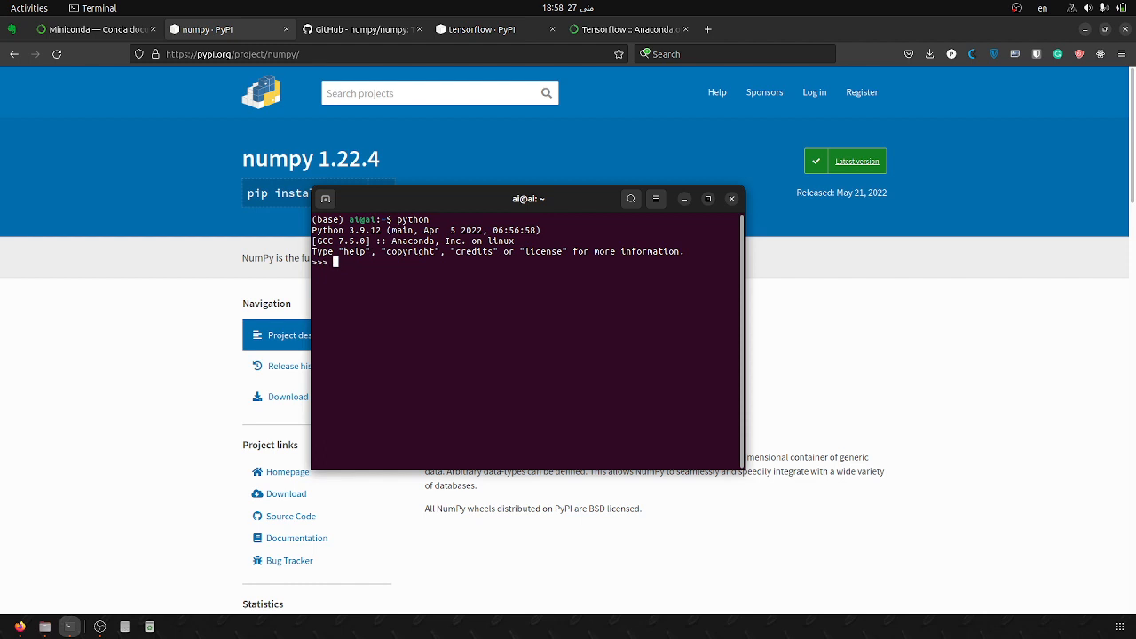
text(import numpy)
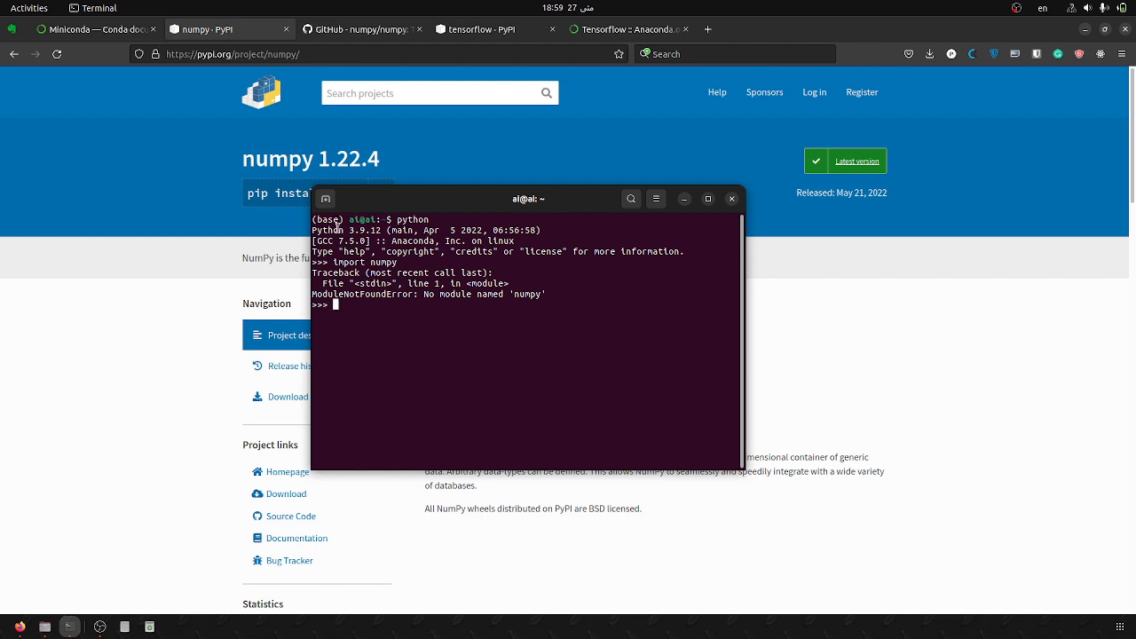
mouse_move(394, 309)
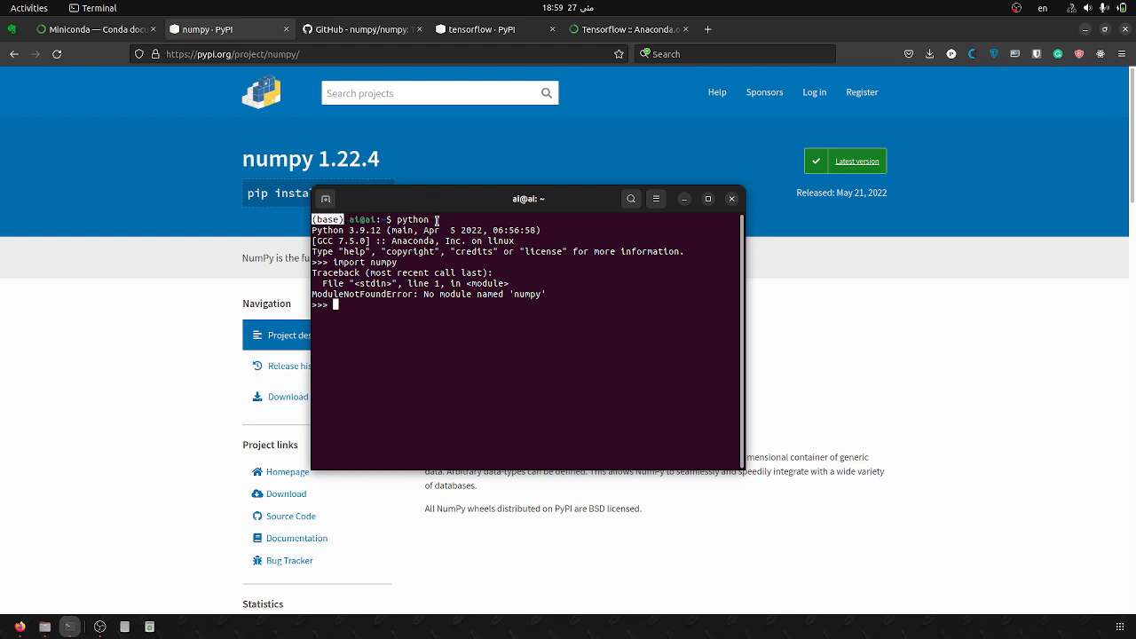
text(e)
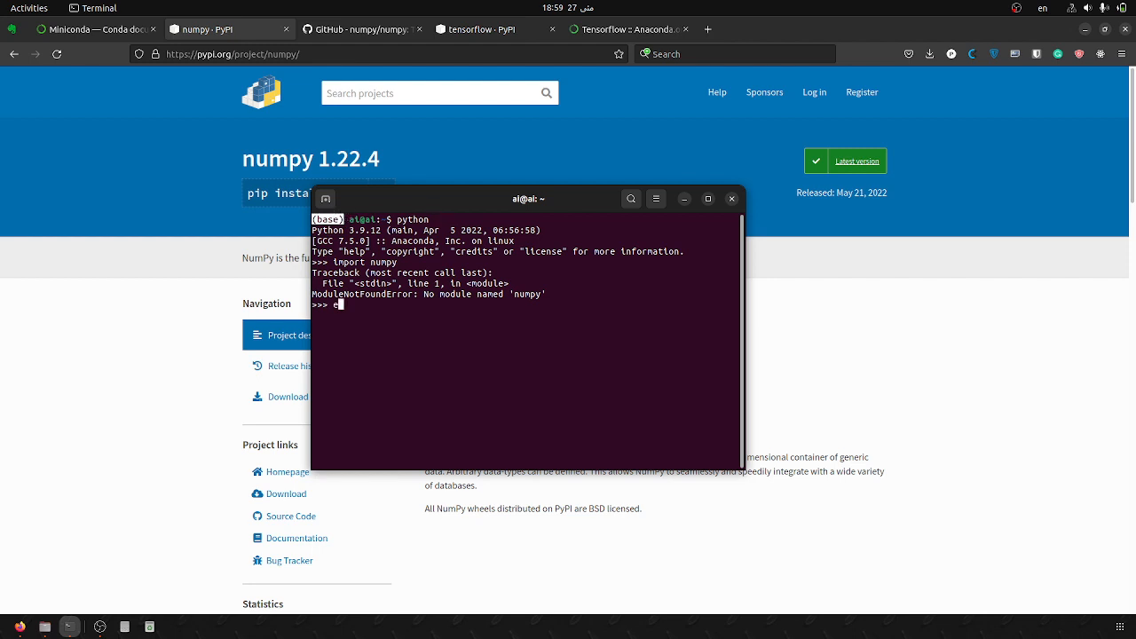
text(exit())
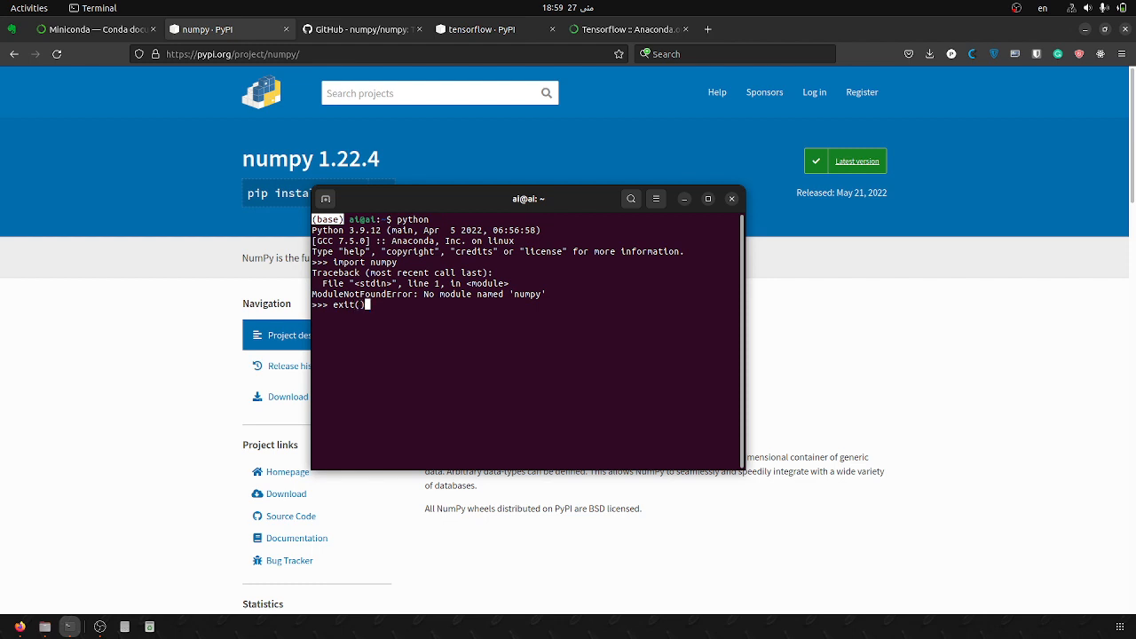
text(conda env list)
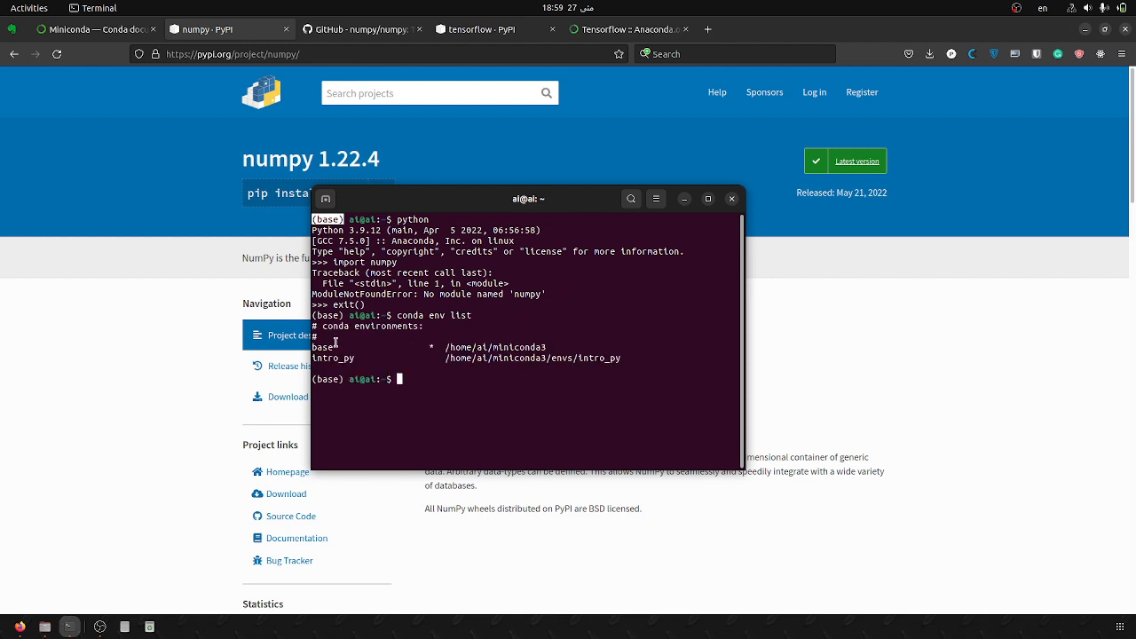
mouse_move(462, 362)
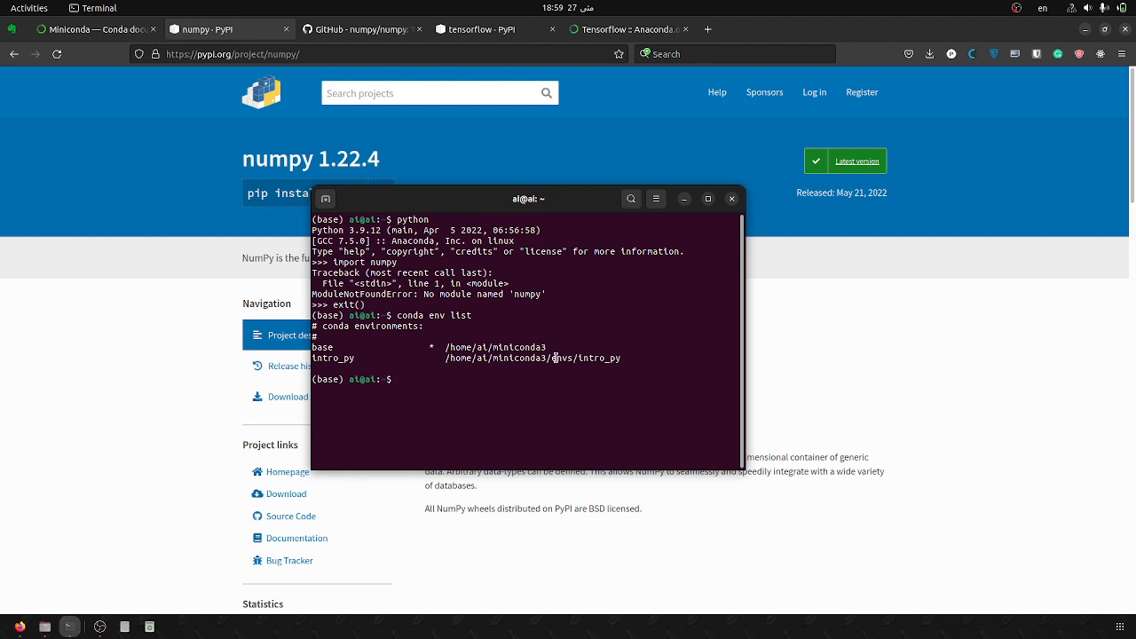
mouse_move(568, 358)
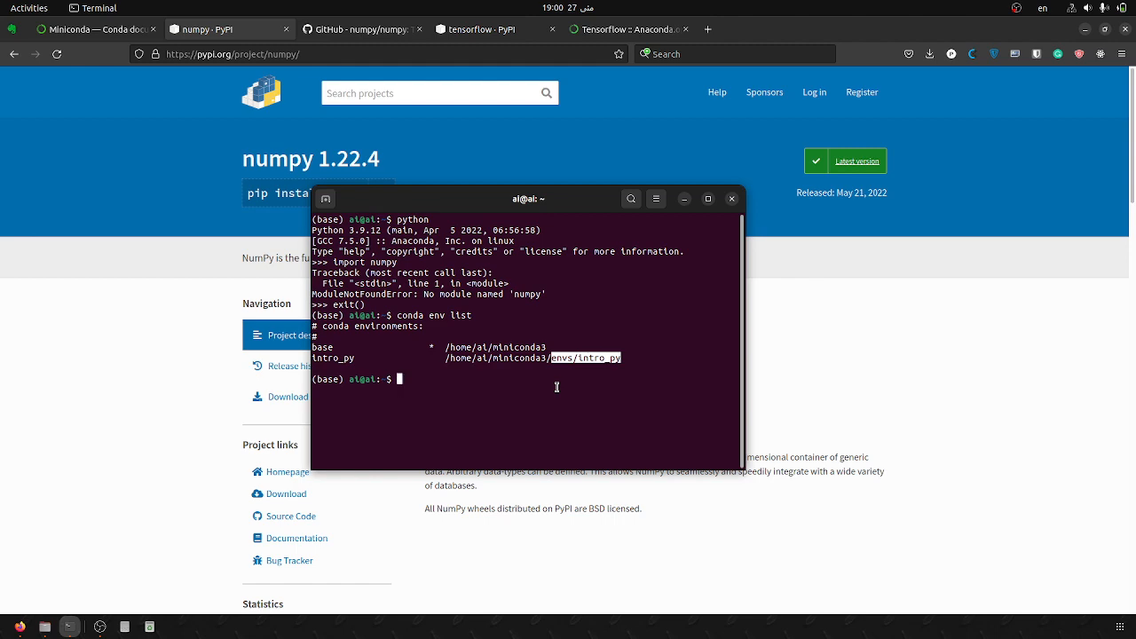
drag(529, 199, 618, 172)
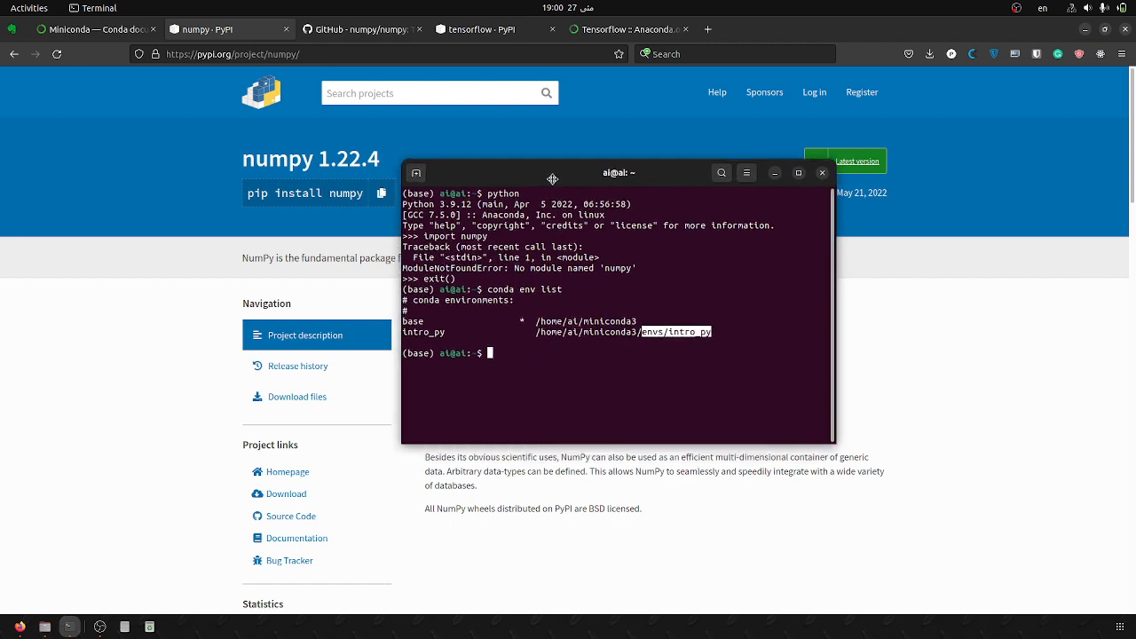
drag(617, 172, 440, 145)
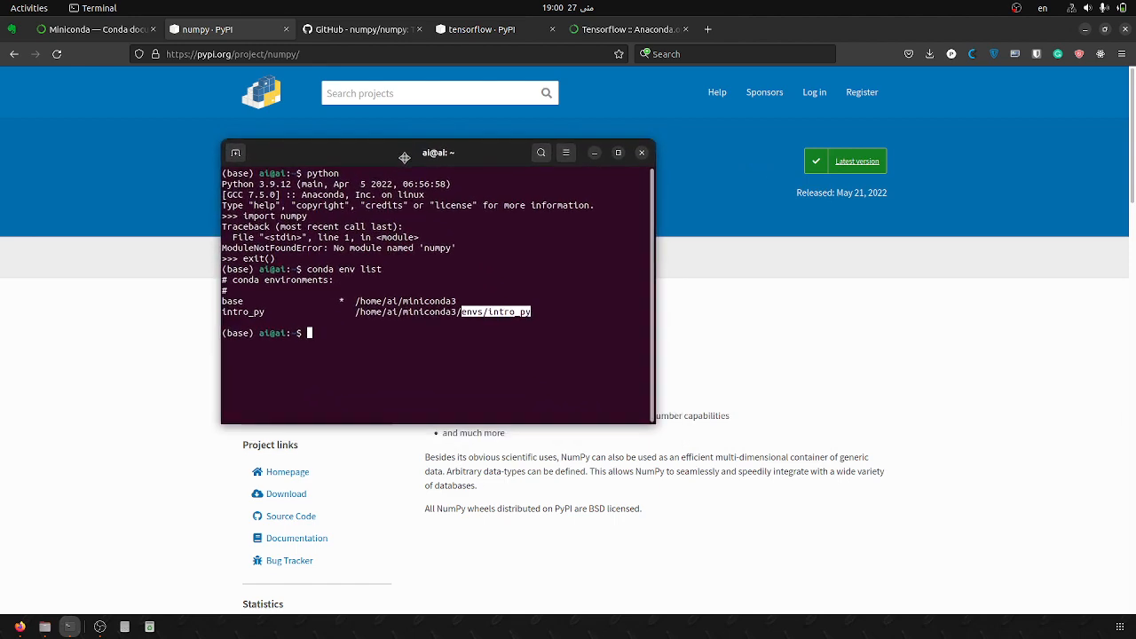
mouse_move(401, 163)
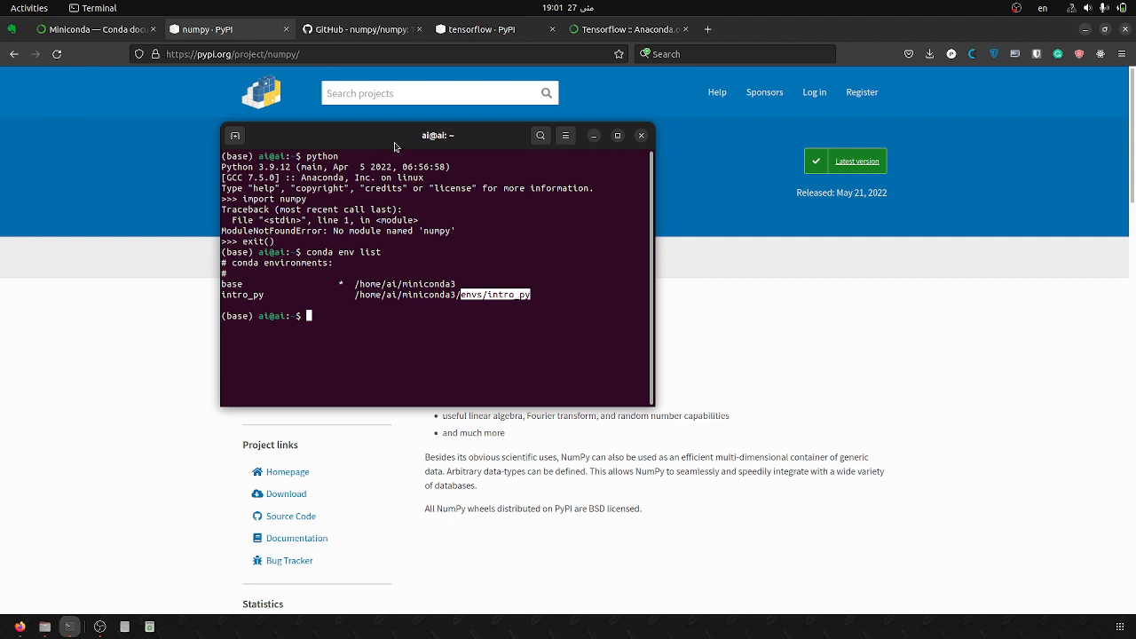
mouse_move(387, 153)
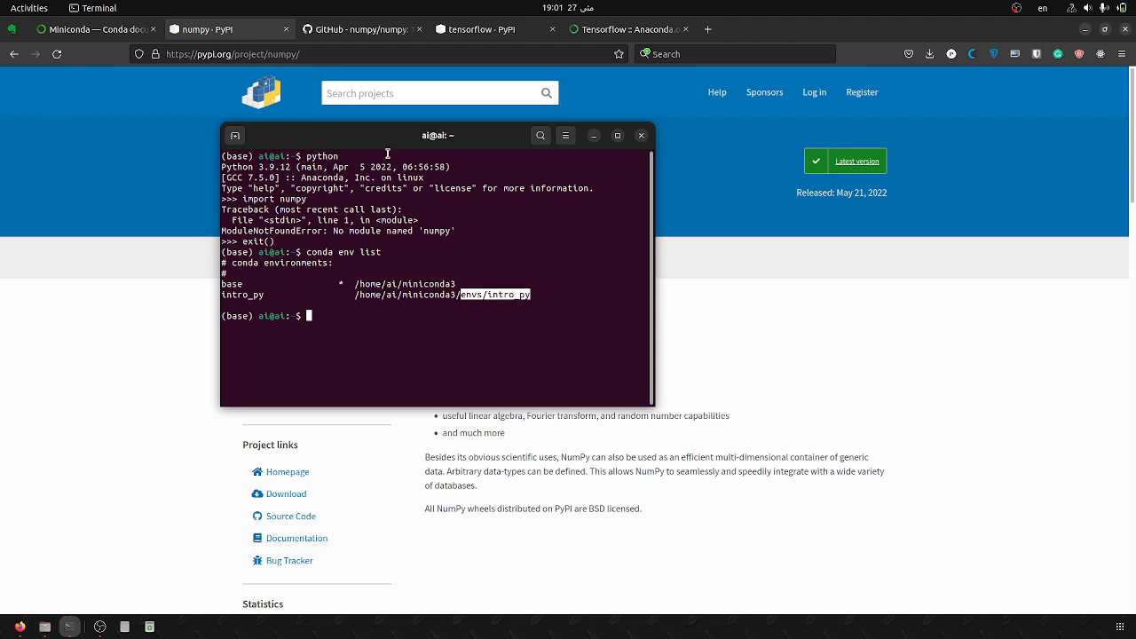
mouse_move(99, 627)
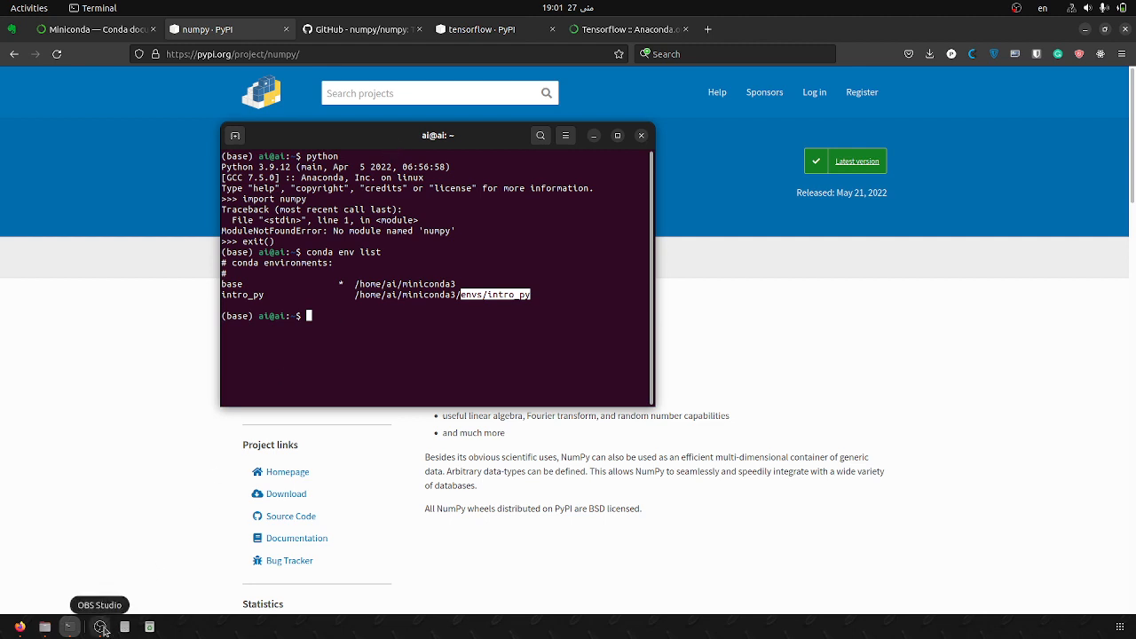